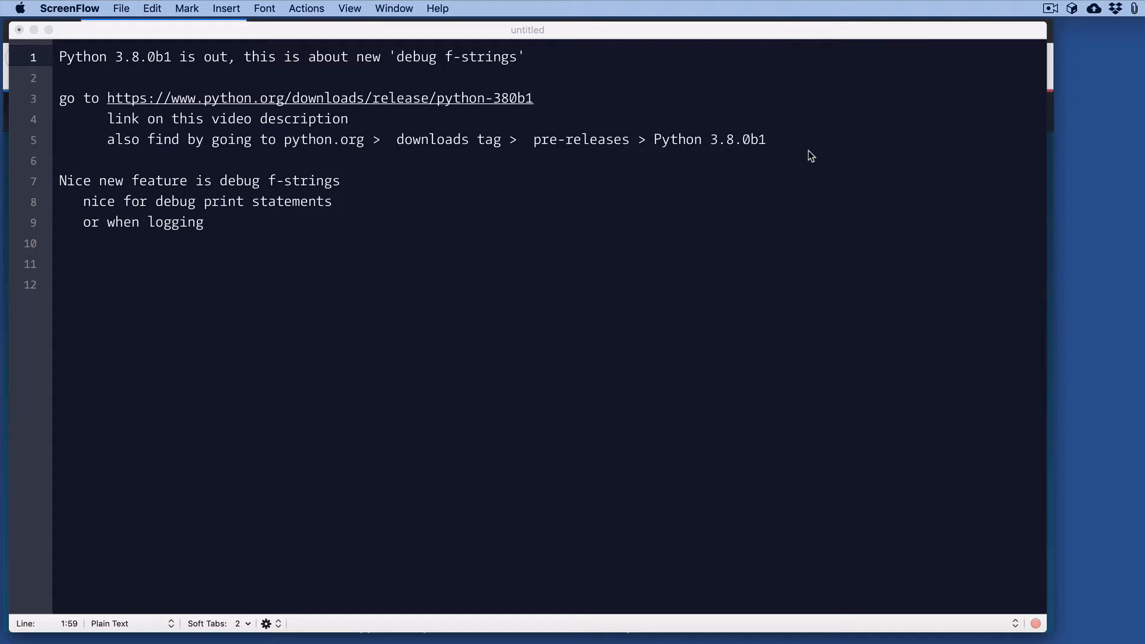
mouse_move(712, 93)
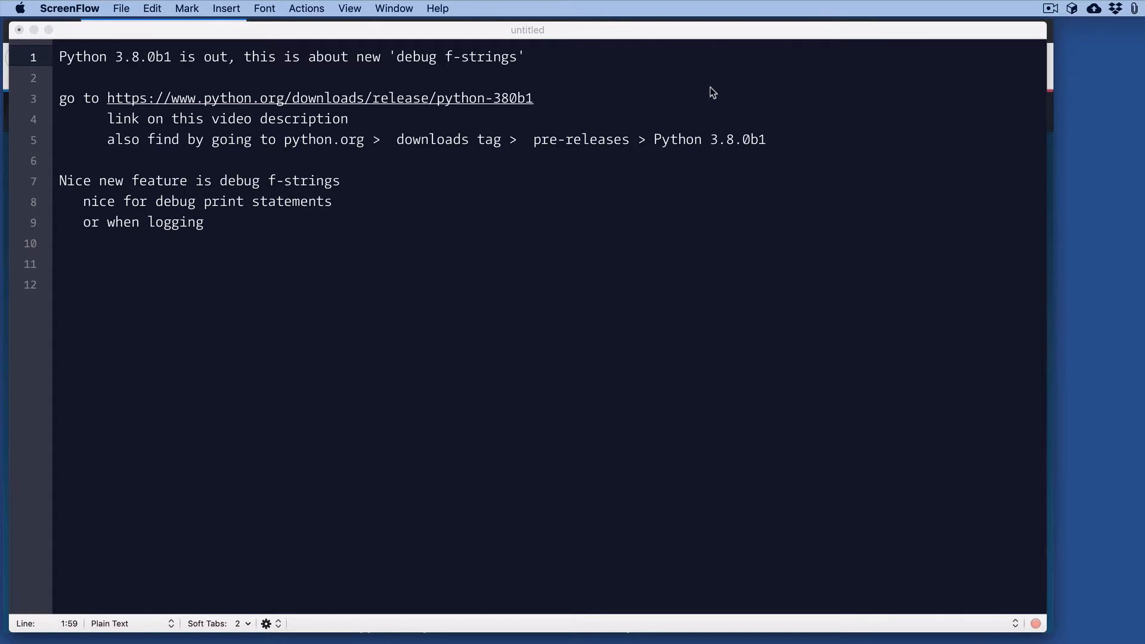
mouse_move(705, 90)
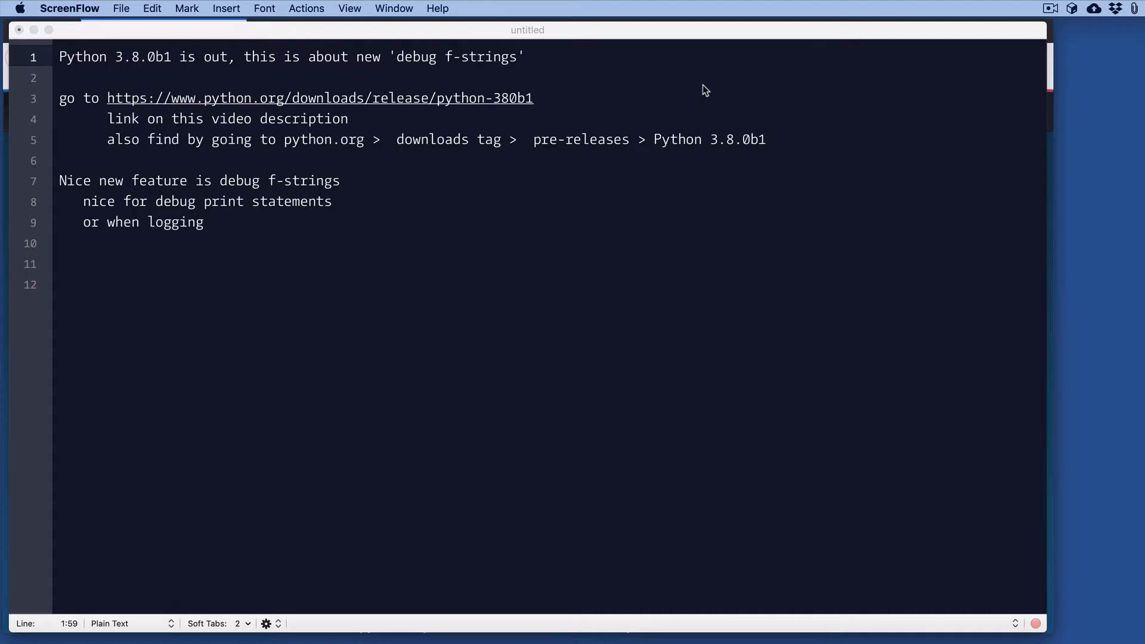
mouse_move(507, 73)
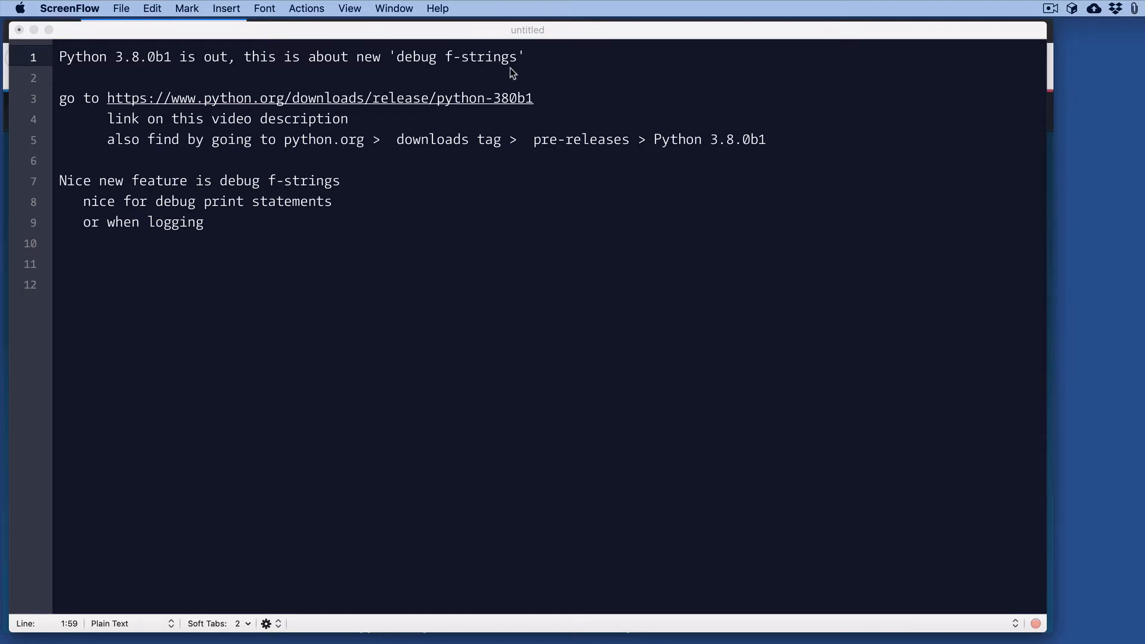
mouse_move(316, 111)
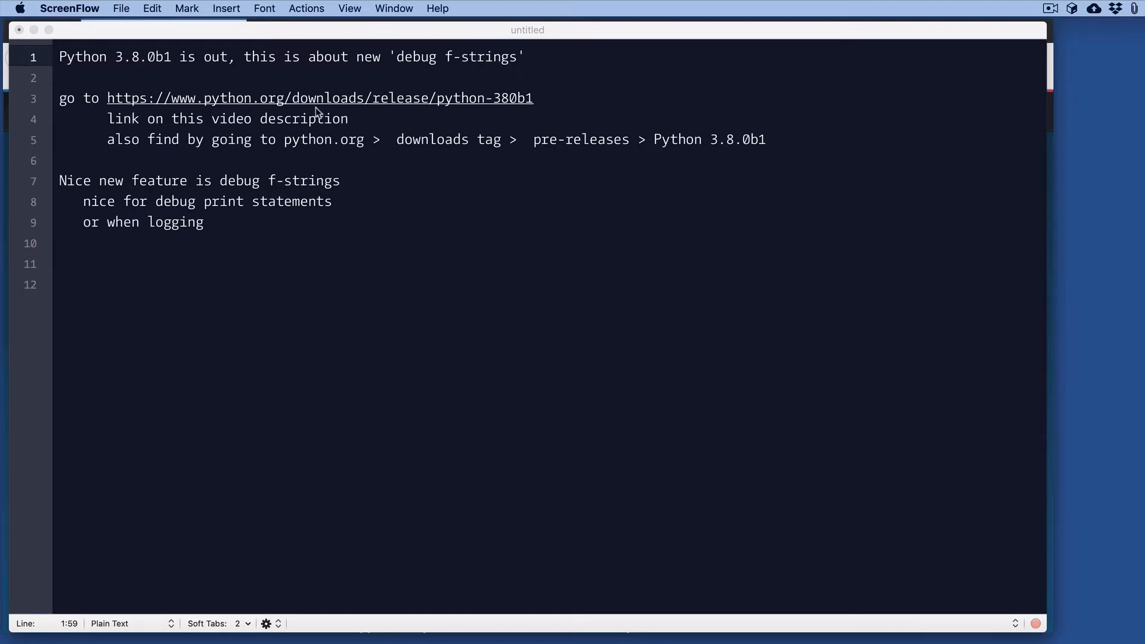
mouse_move(398, 113)
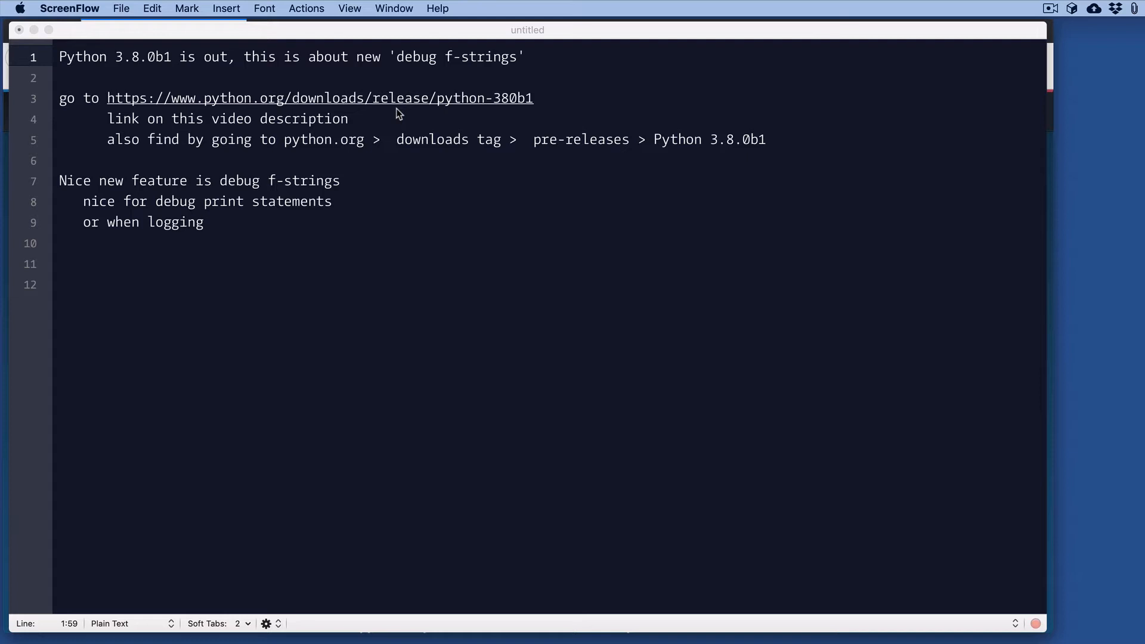
mouse_move(314, 153)
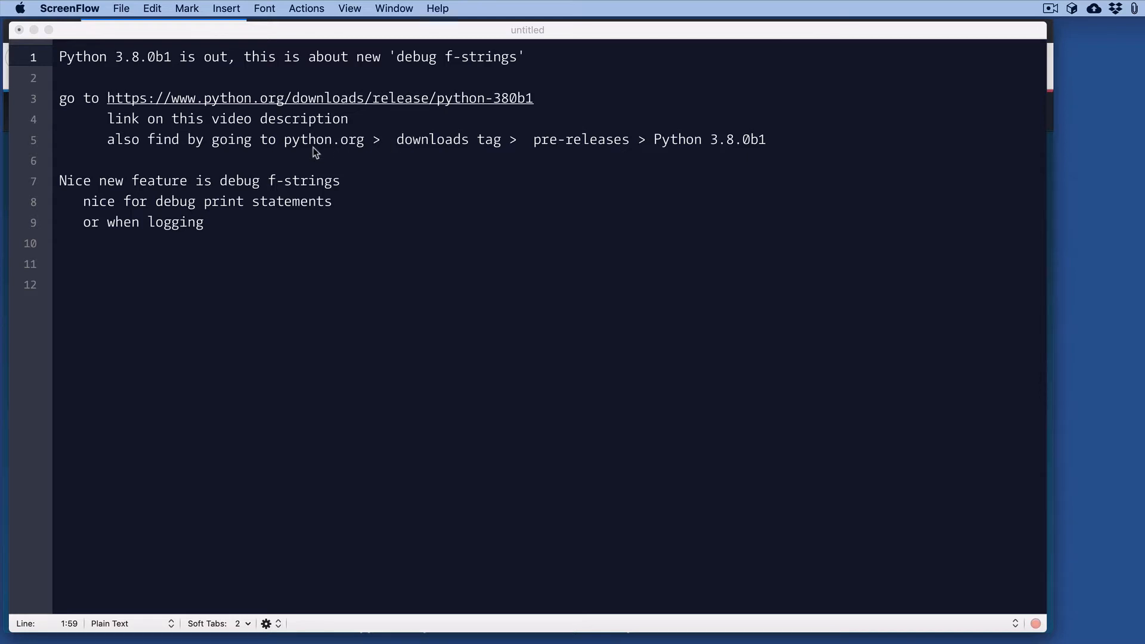
mouse_move(434, 155)
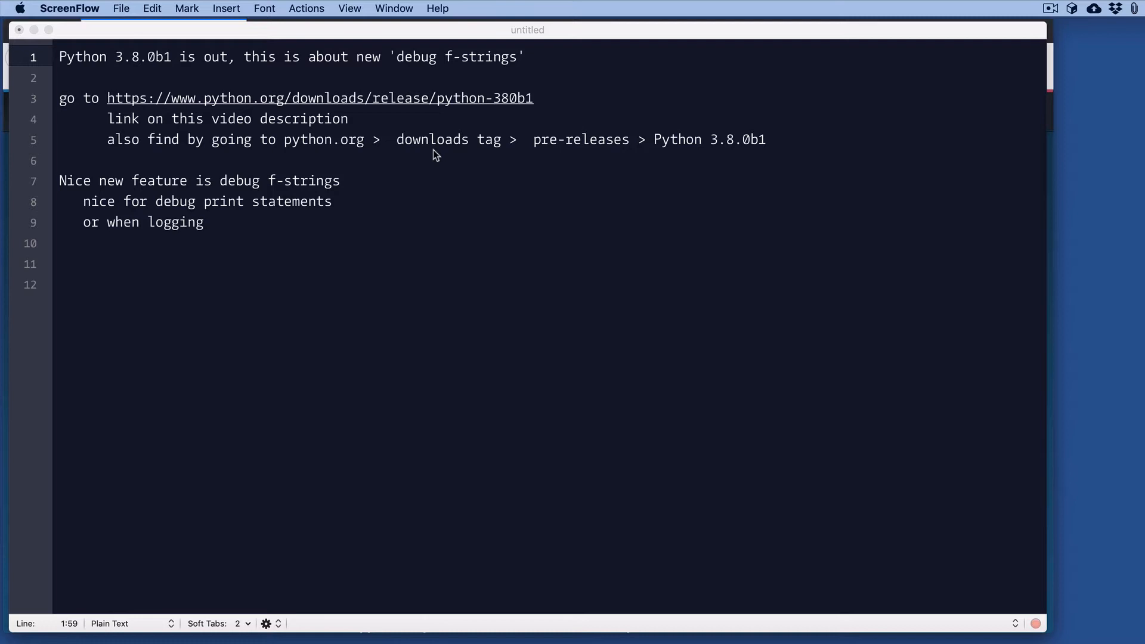
mouse_move(678, 155)
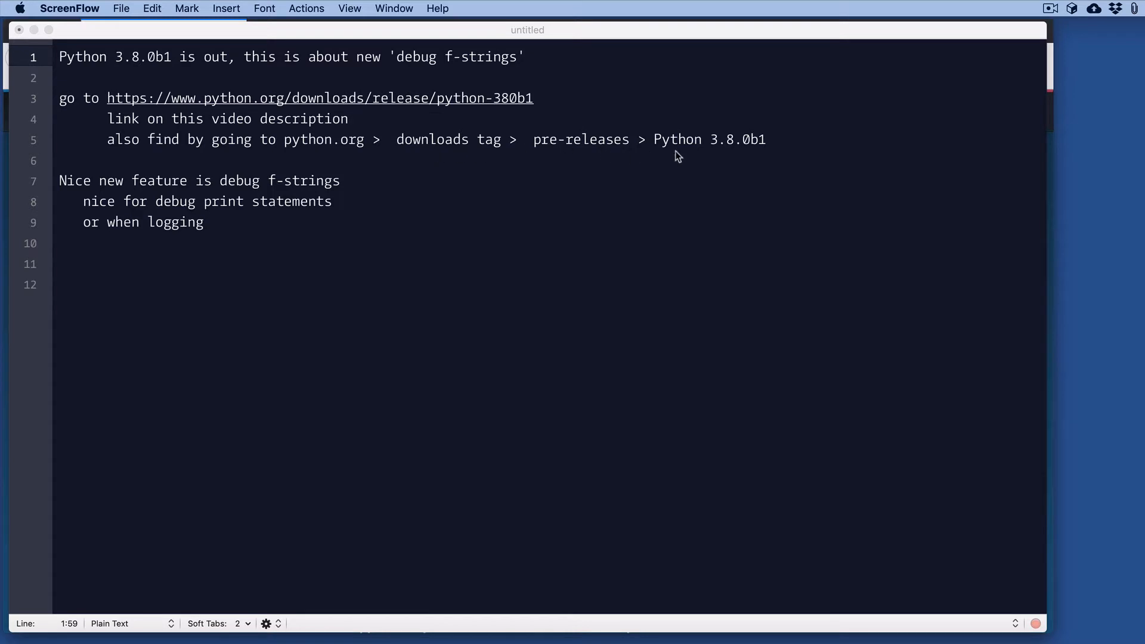
mouse_move(784, 153)
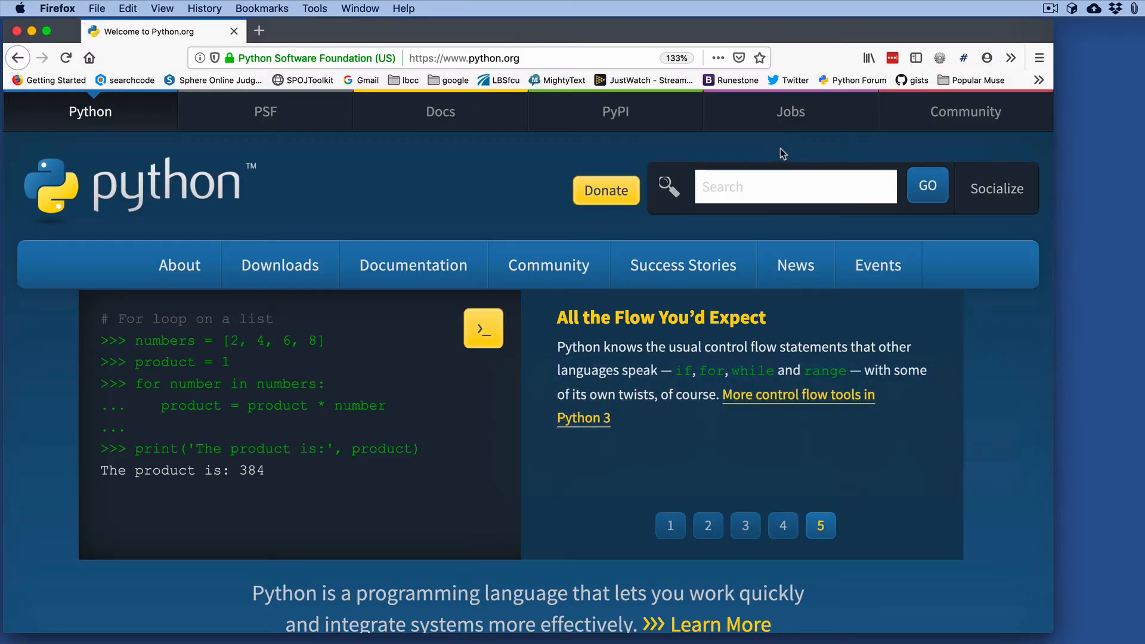
Step: Go from python.org Downloads through the Pre-releases list to the Python 3.8.0b1 page
click(280, 265)
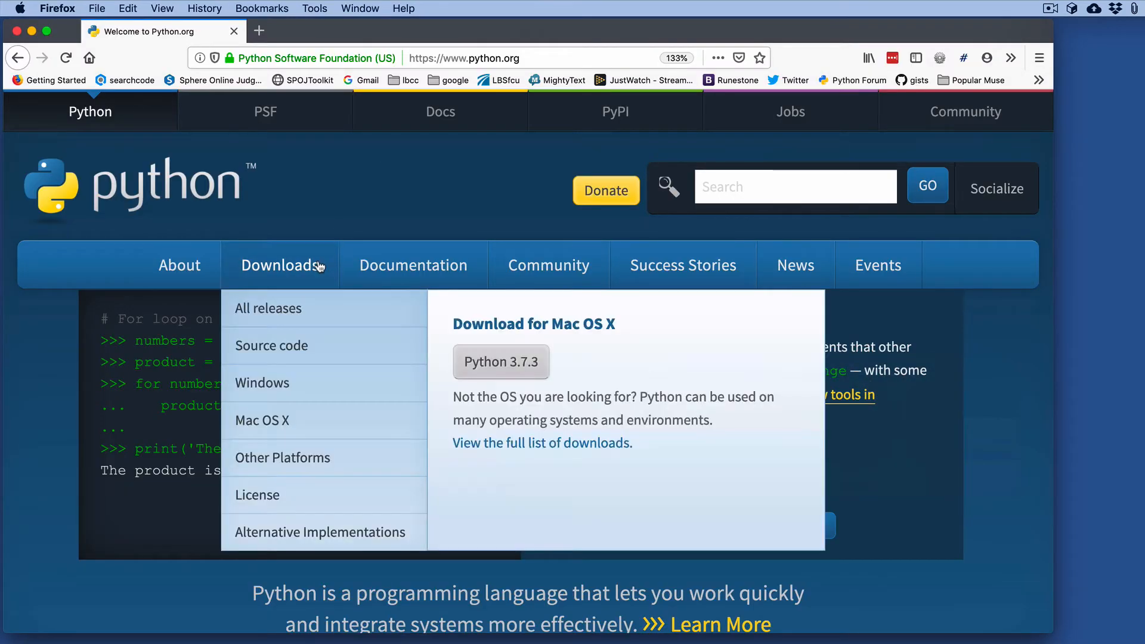
click(280, 264)
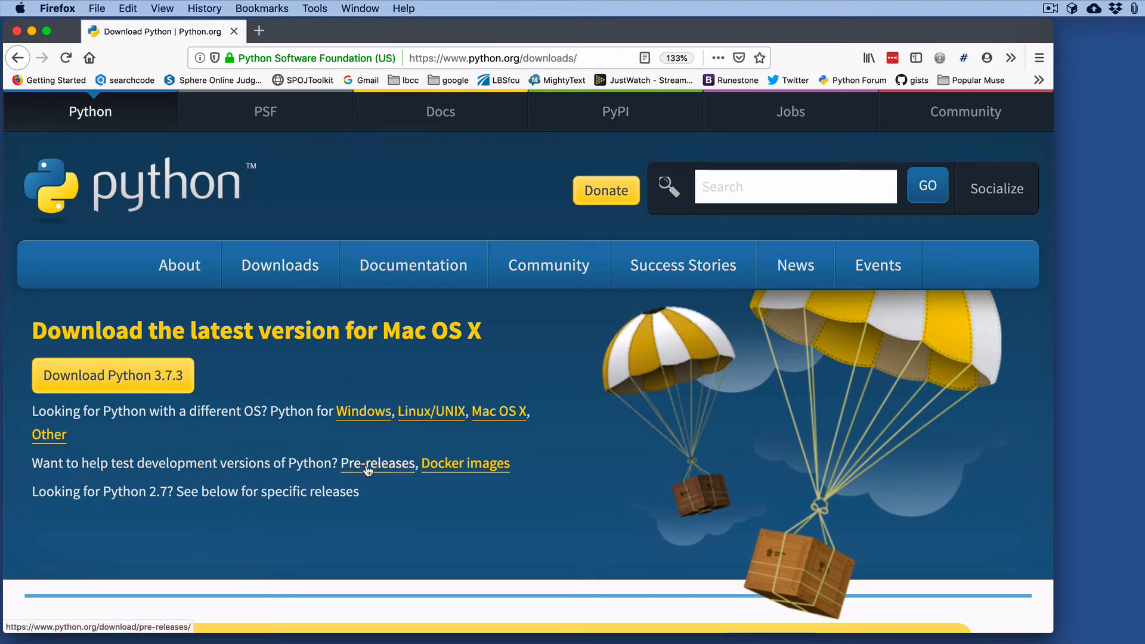
click(377, 463)
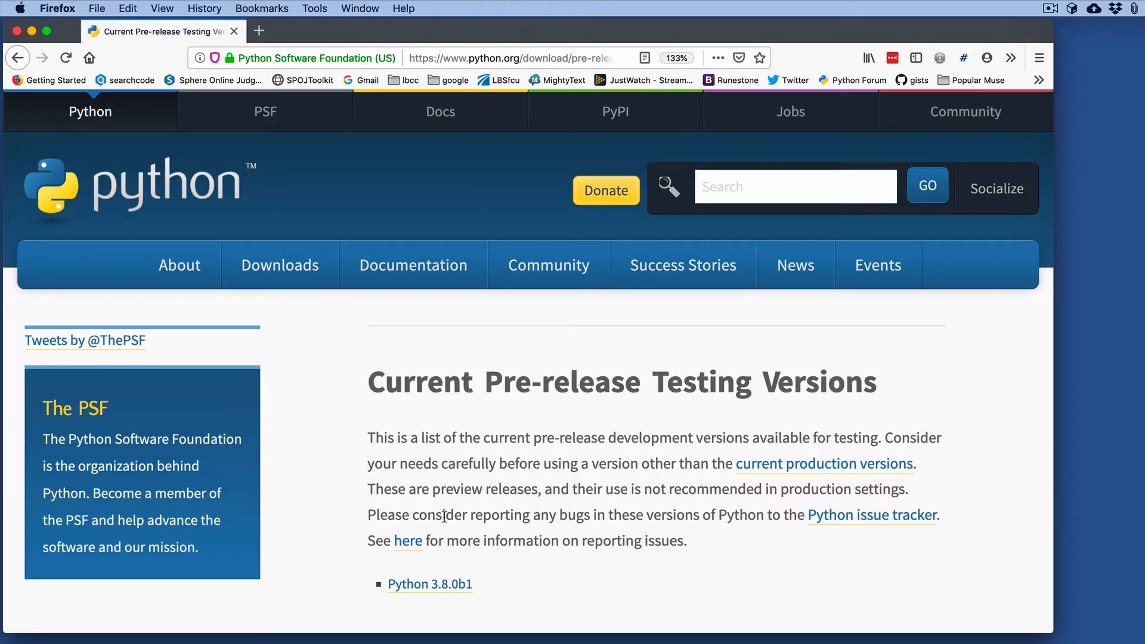
click(430, 583)
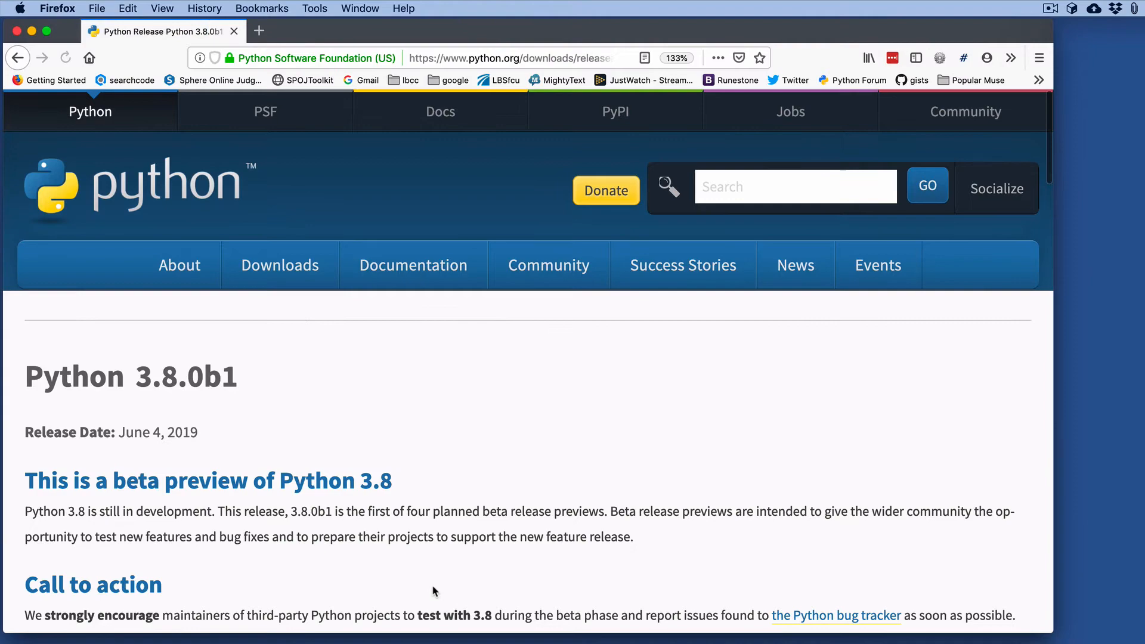
Step: Scroll the 3.8.0b1 release page past the feature list to the Files table
scroll(down, 3)
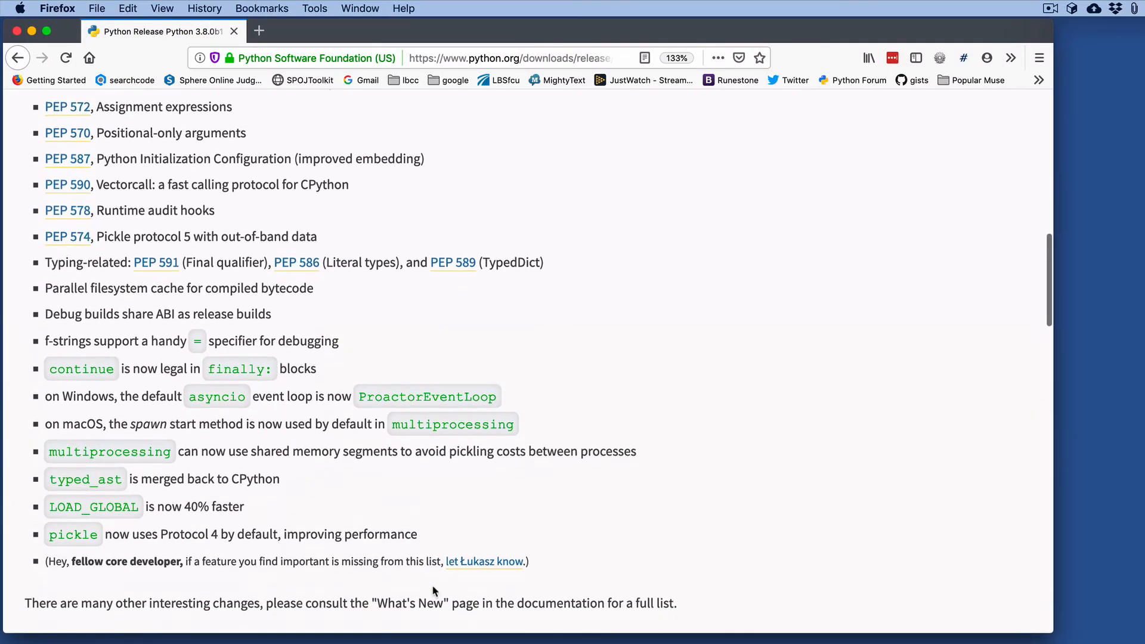
scroll(down, 3)
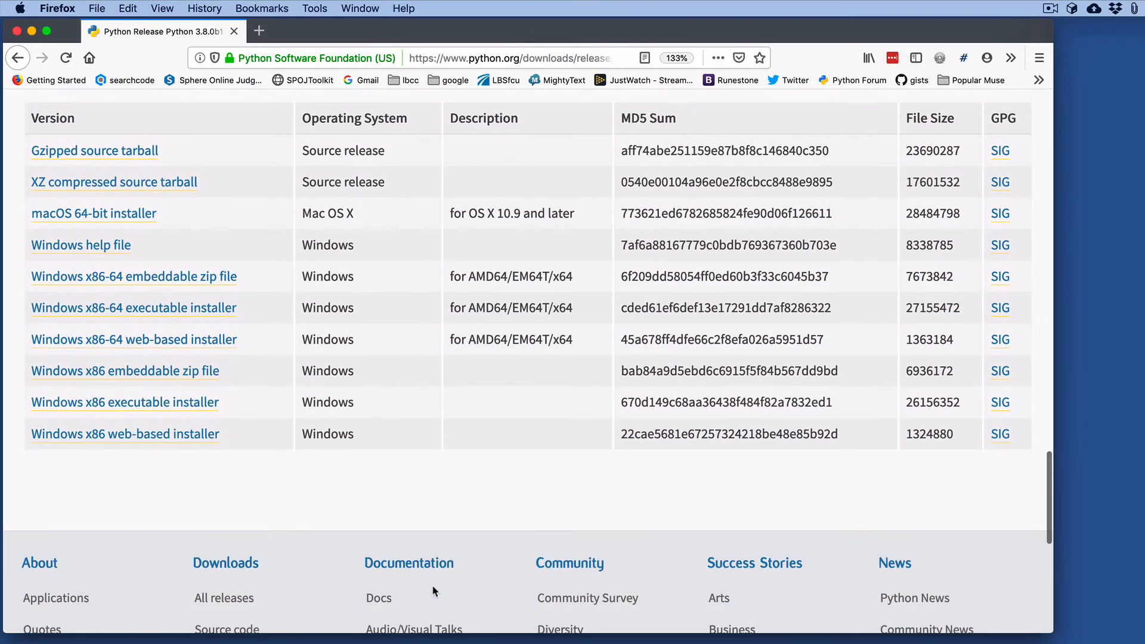
mouse_move(202, 234)
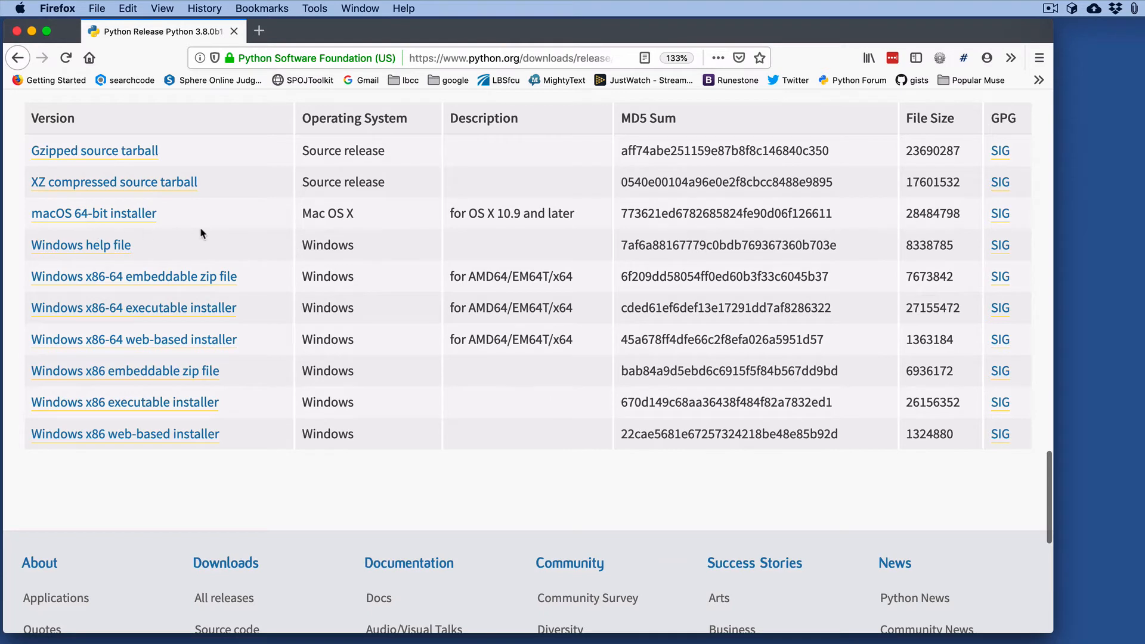
mouse_move(18, 256)
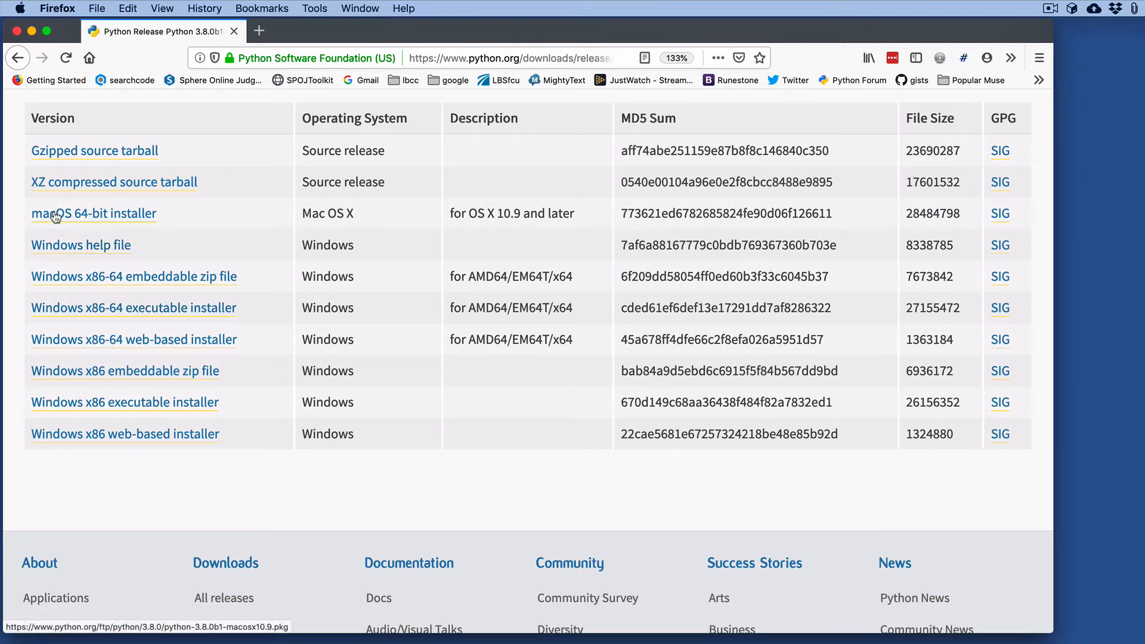
mouse_move(94, 150)
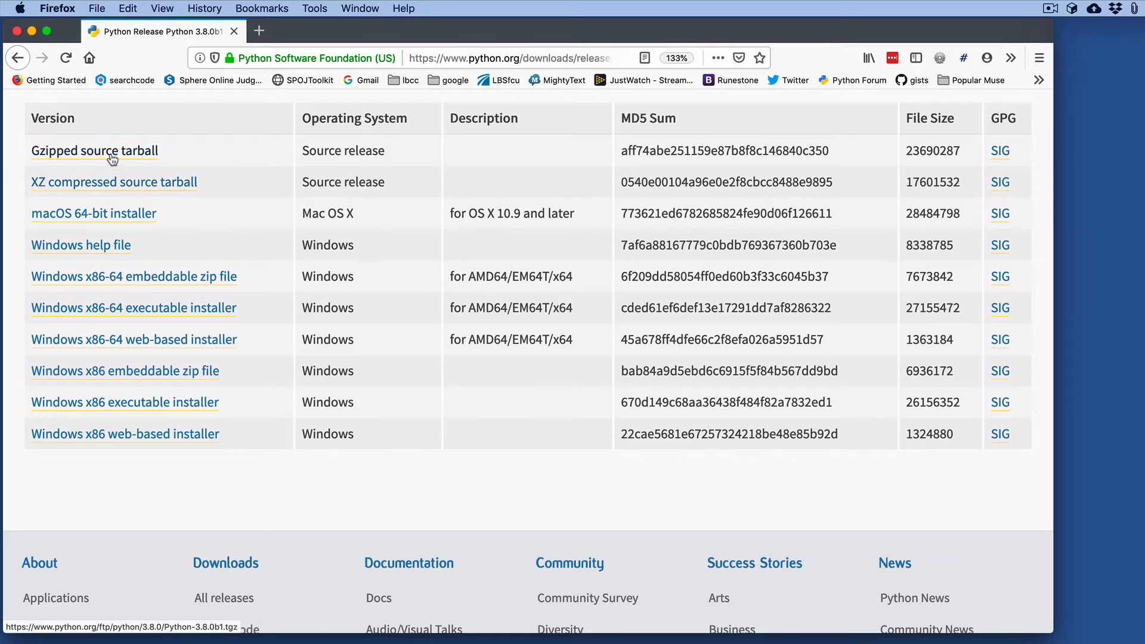
mouse_move(163, 113)
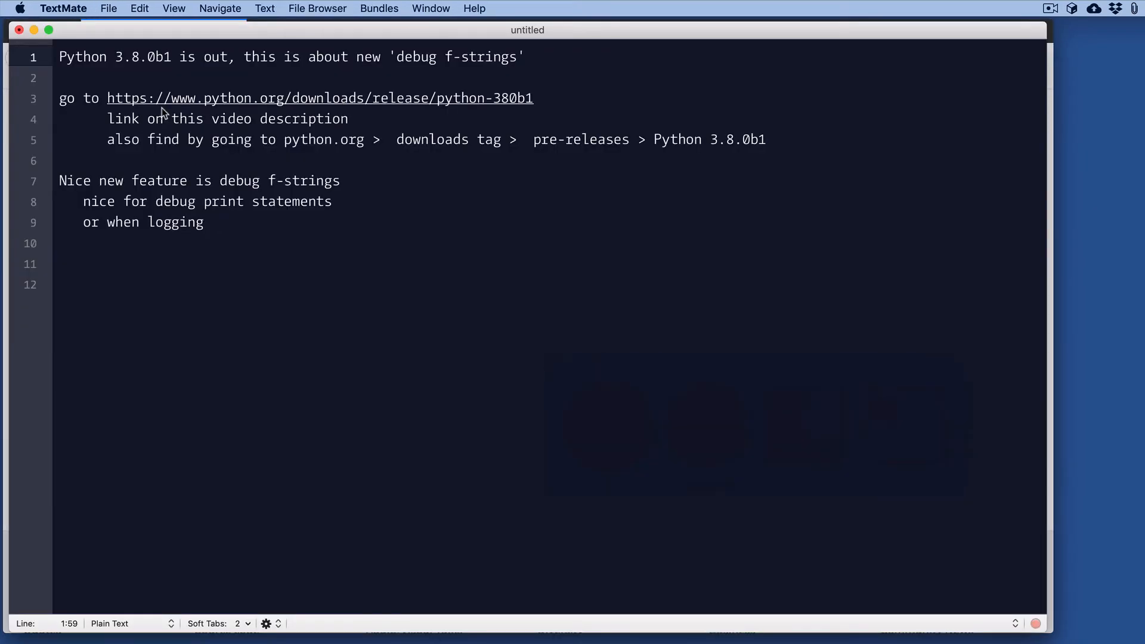
Step: Return to the TextMate notes on debug f-strings and click within them
click(525, 56)
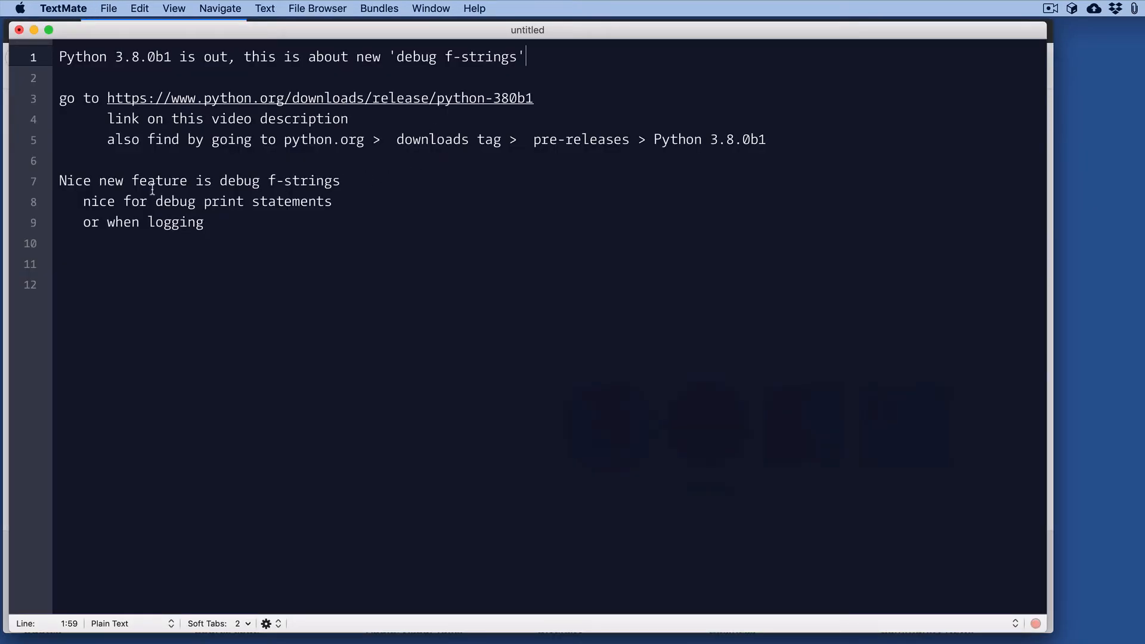
mouse_move(348, 182)
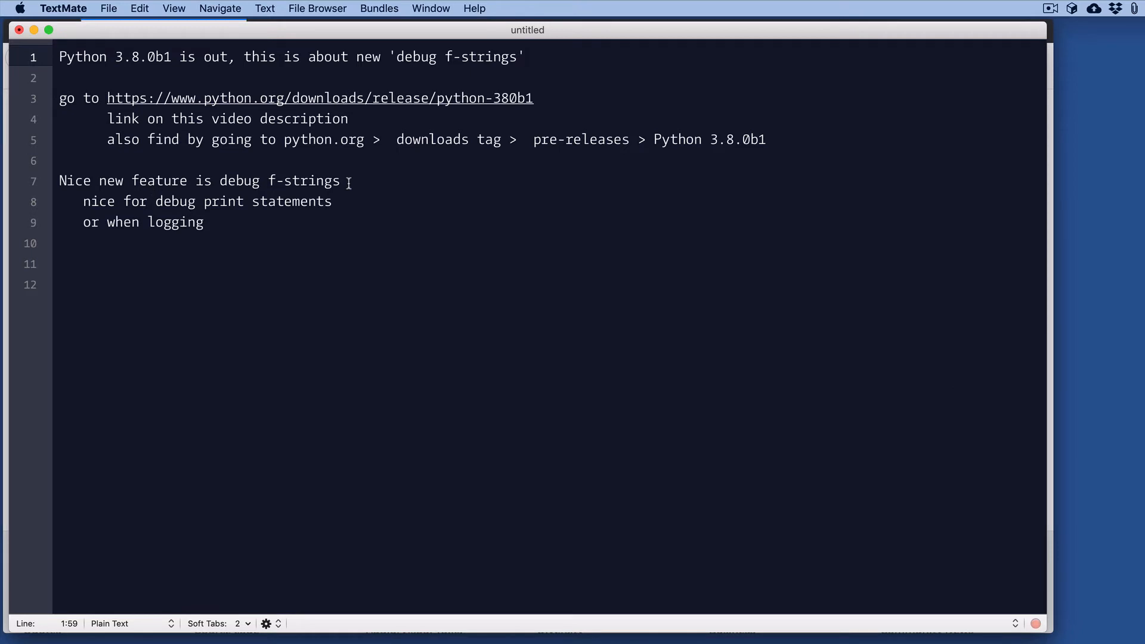
click(523, 56)
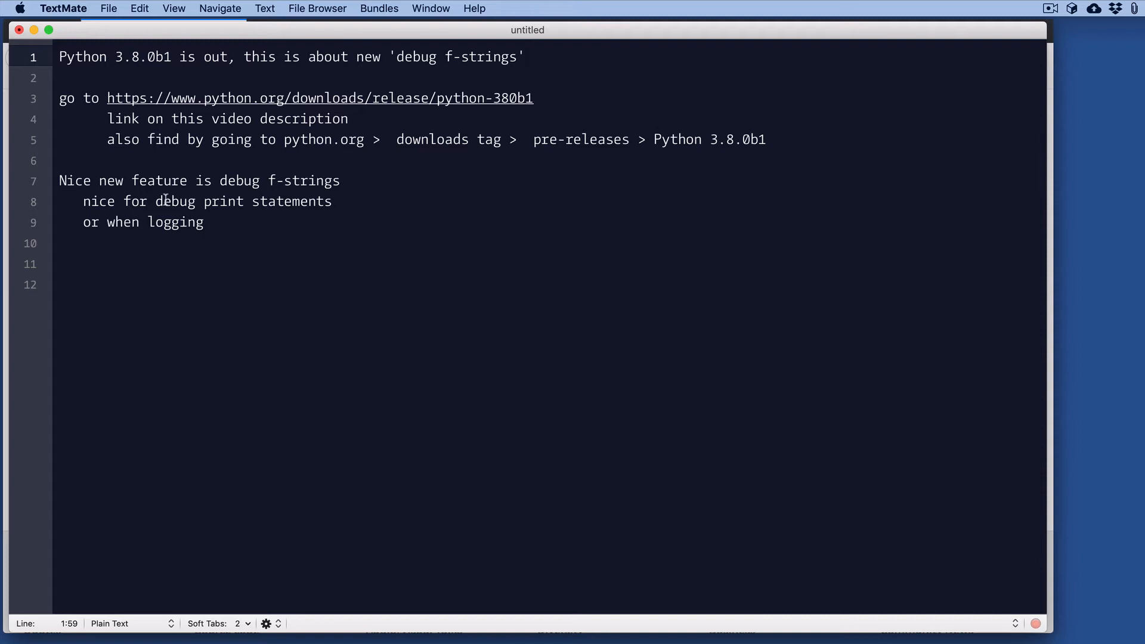
click(335, 202)
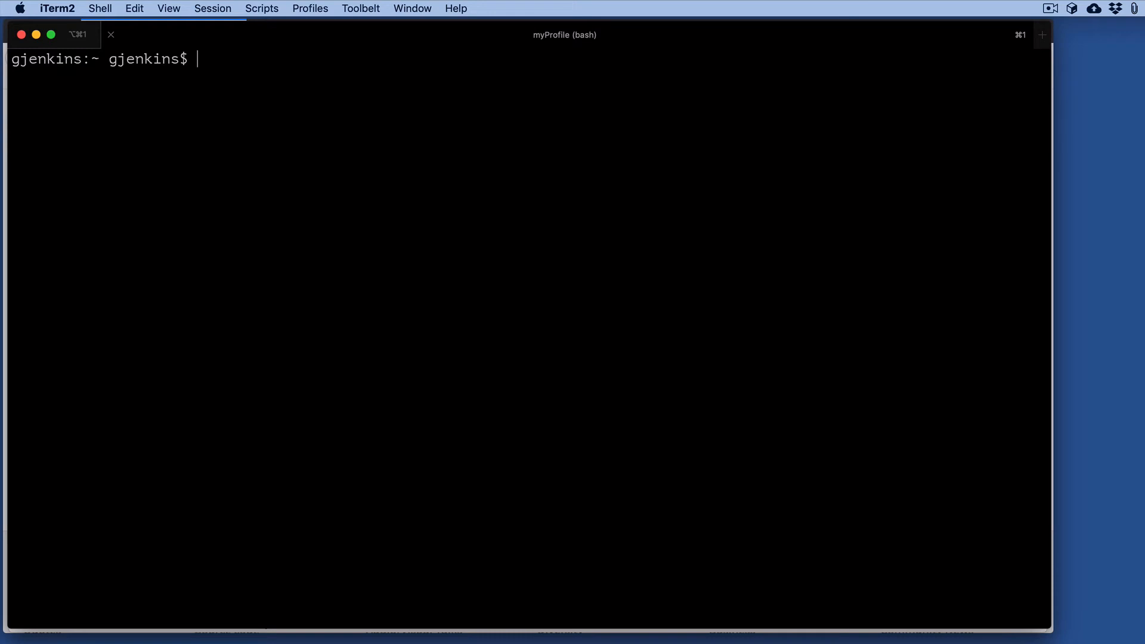
Step: Start python3.8, set x = 33, and evaluate f"{x}" to get '33'
text(python3.8)
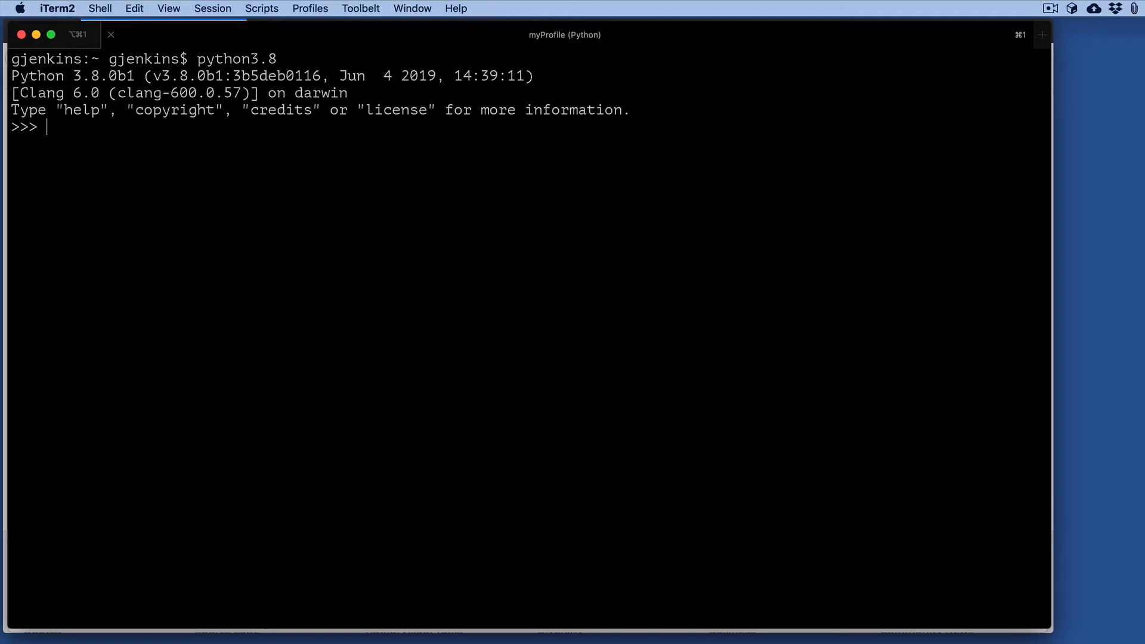
text(x = 33)
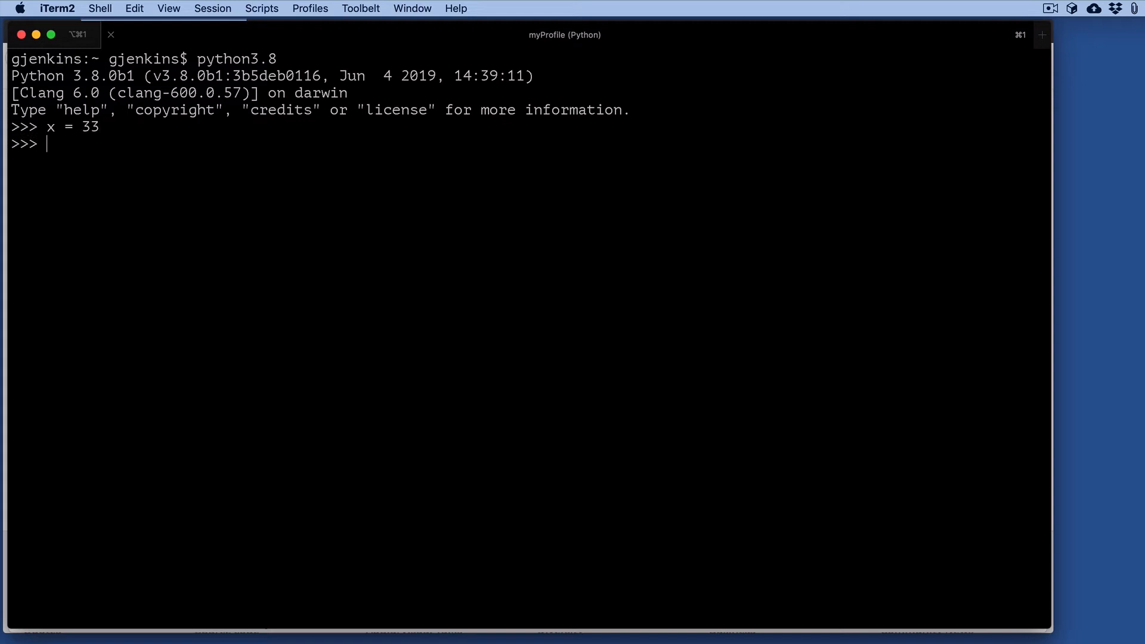
text(pri)
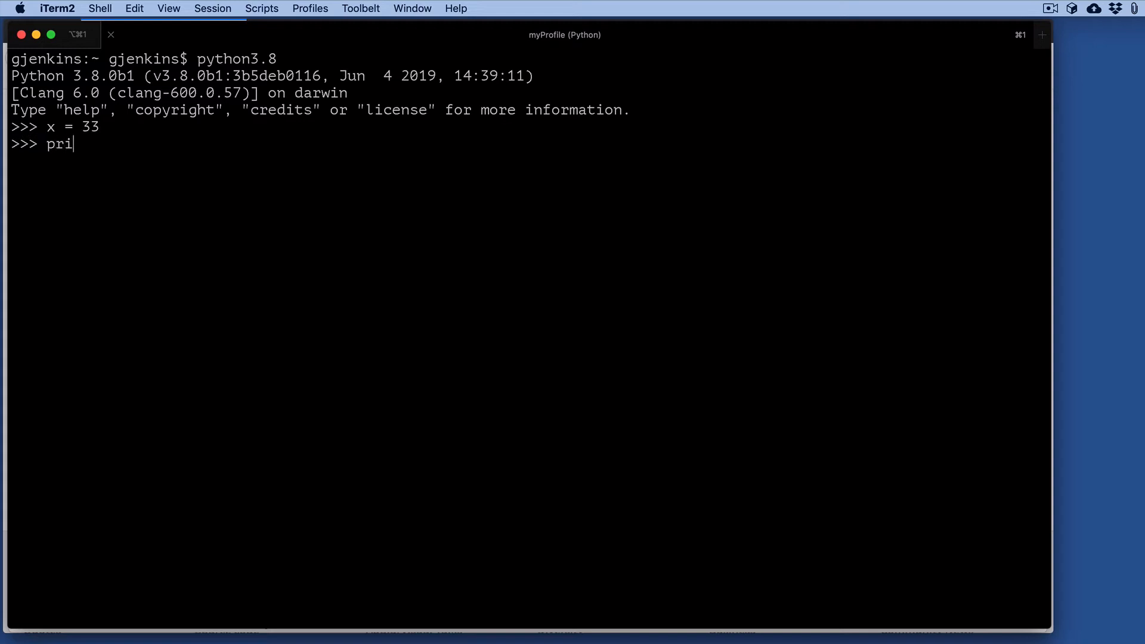
text(f")
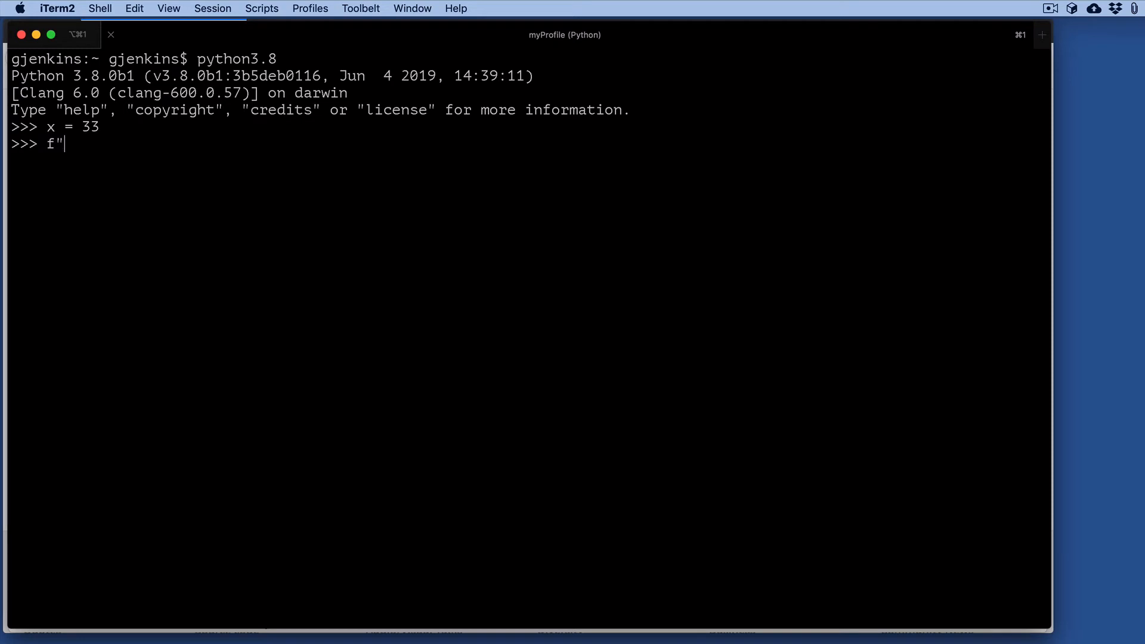
text({x)
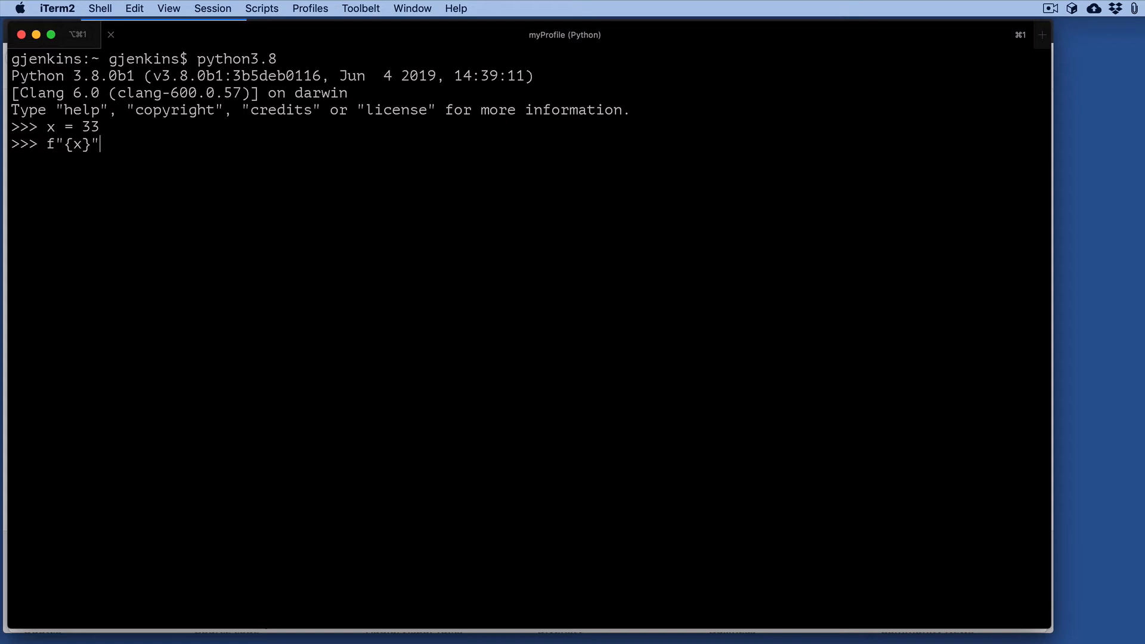
key(Return)
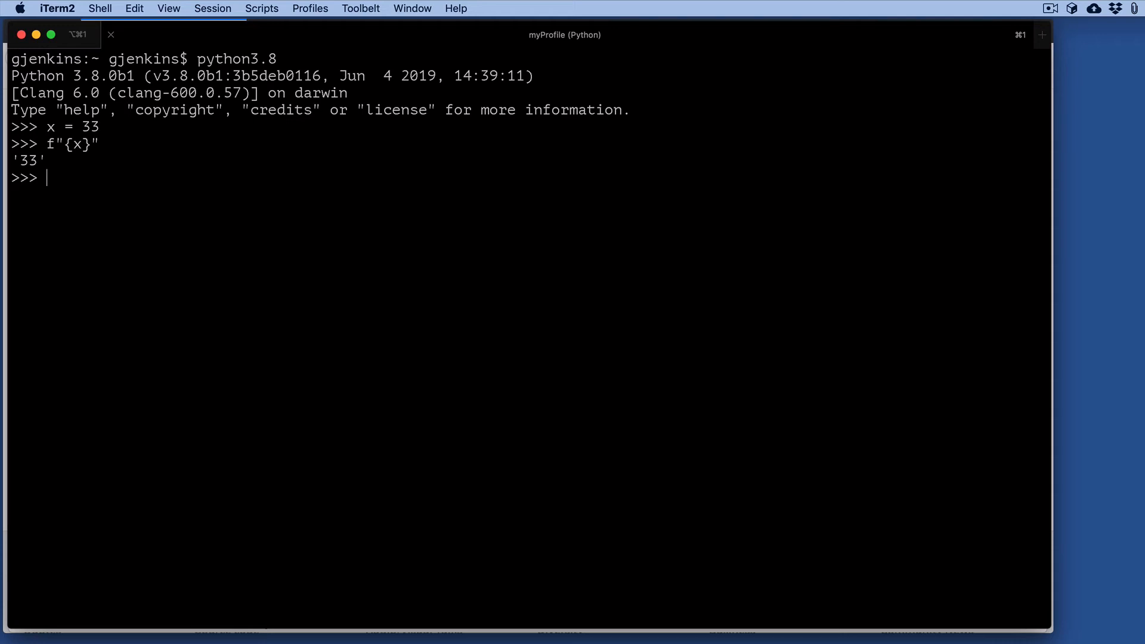
Step: Run f"{x=}" giving 'x=33', then f"{x = }" giving 'x = 33'
text(f"{x}")
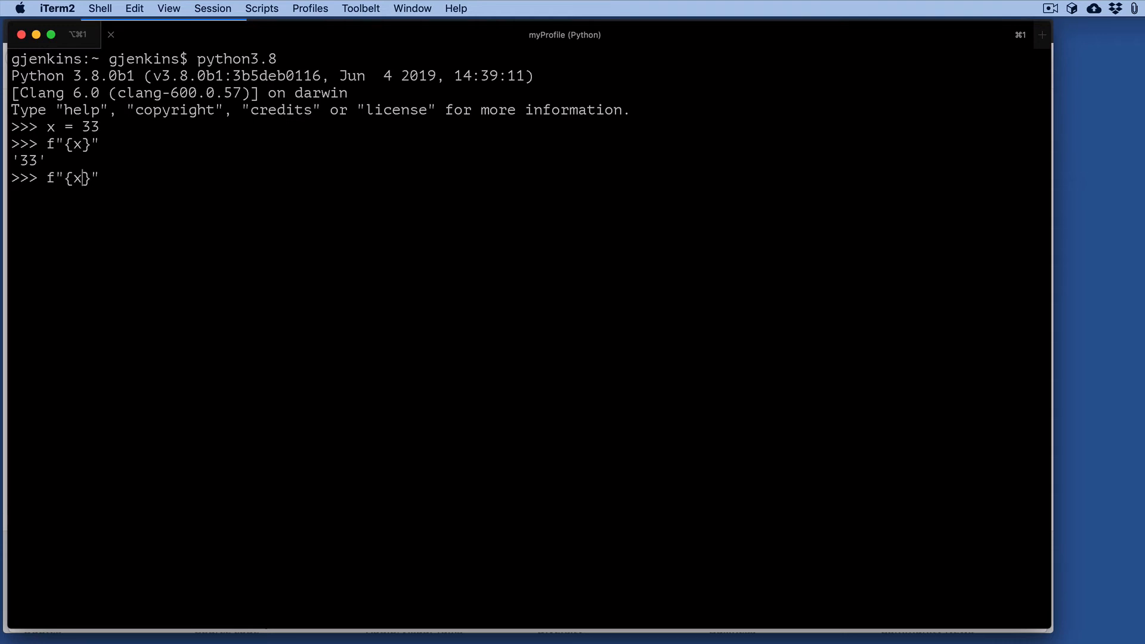
text(=)
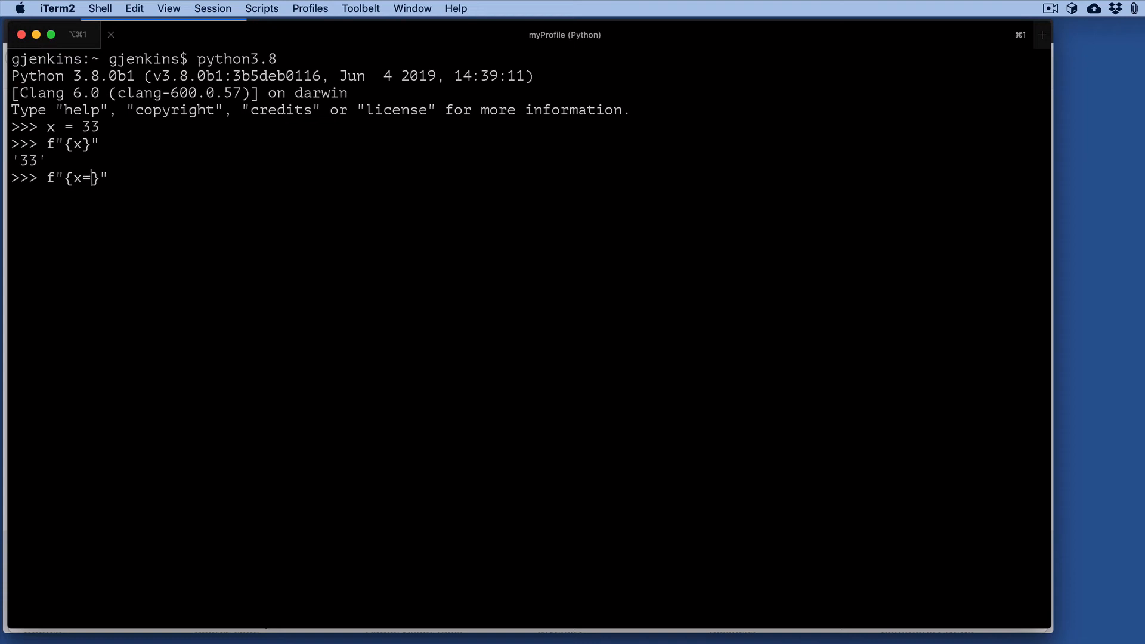
key(Return)
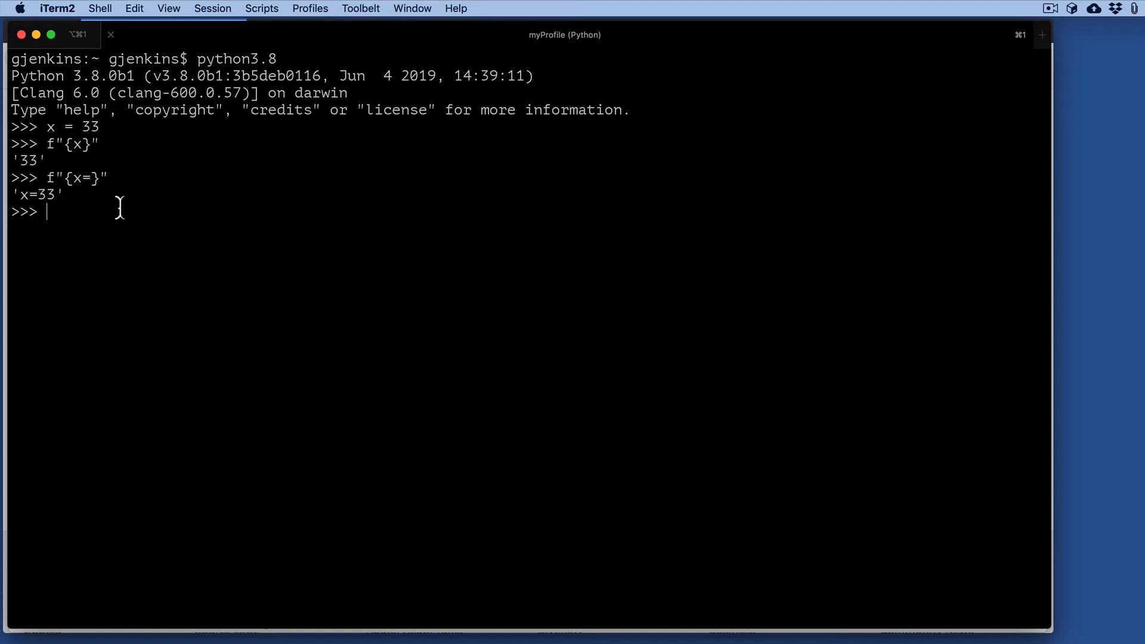
mouse_move(80, 225)
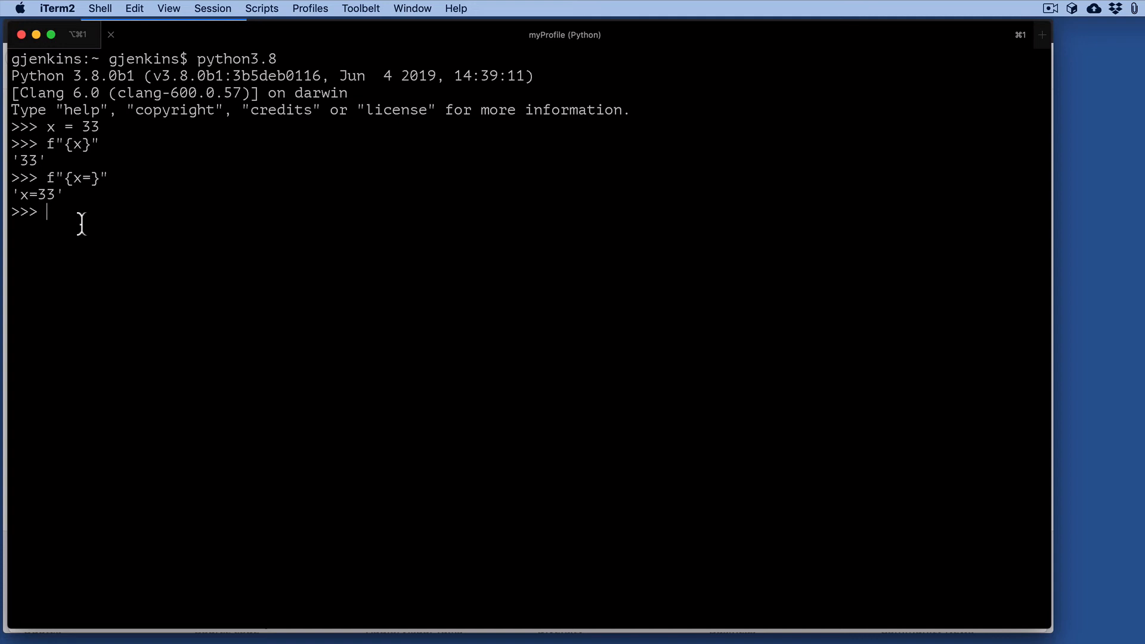
text(f"{x=}")
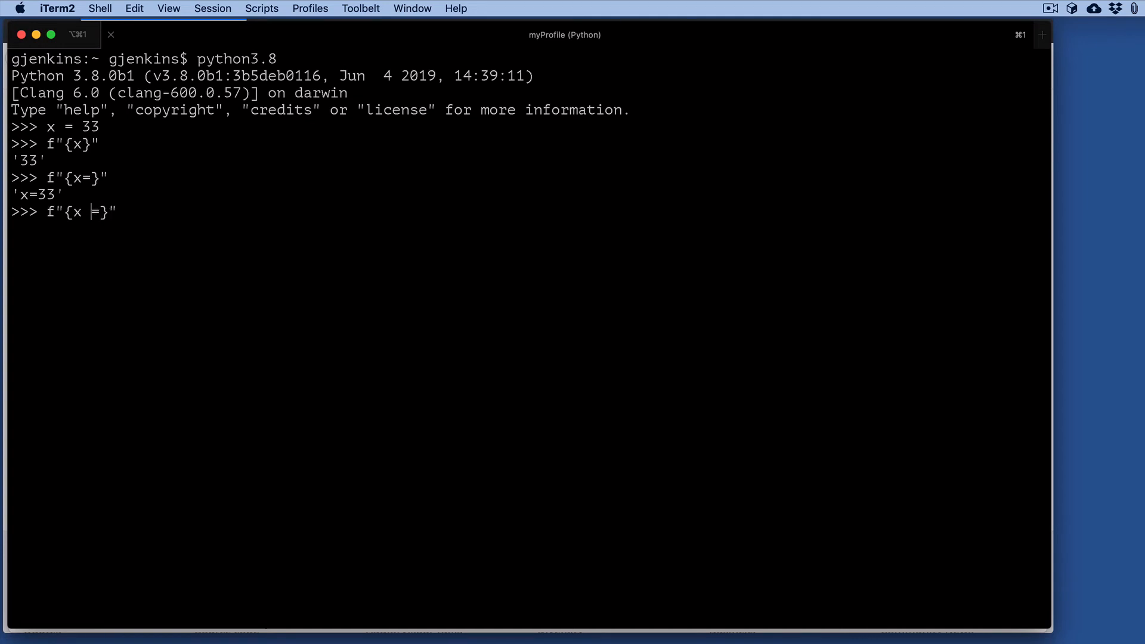
key(Return)
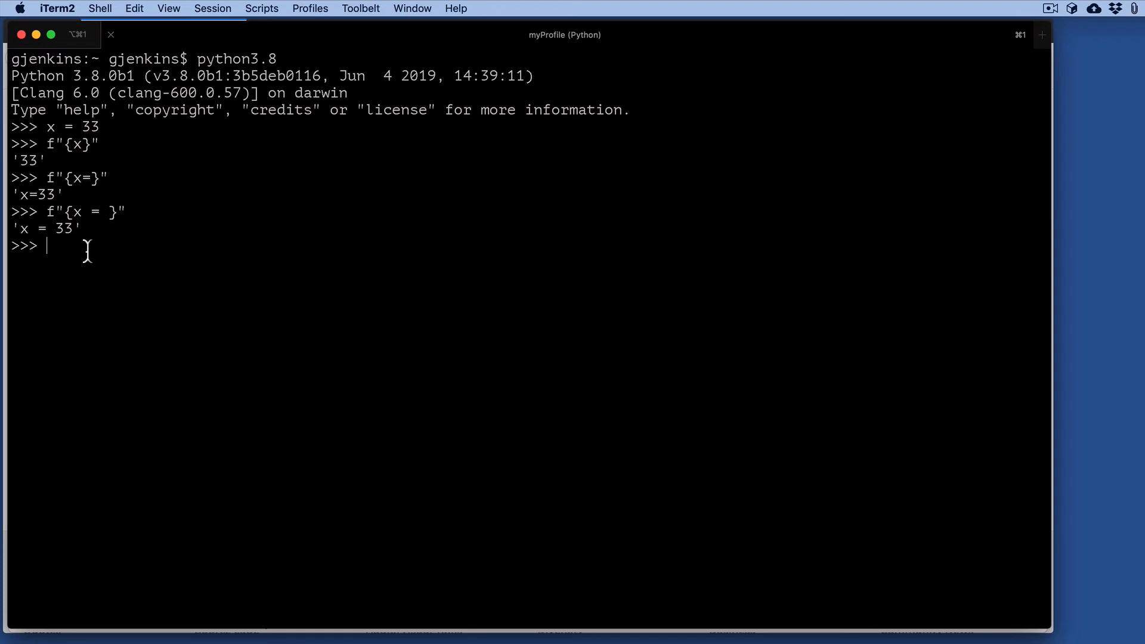
Step: Try f"{1(x+1) = }" (TypeError), then correct it to f"{1/(x+1) = }" giving 0.0294117647058823
text(f"{x = }")
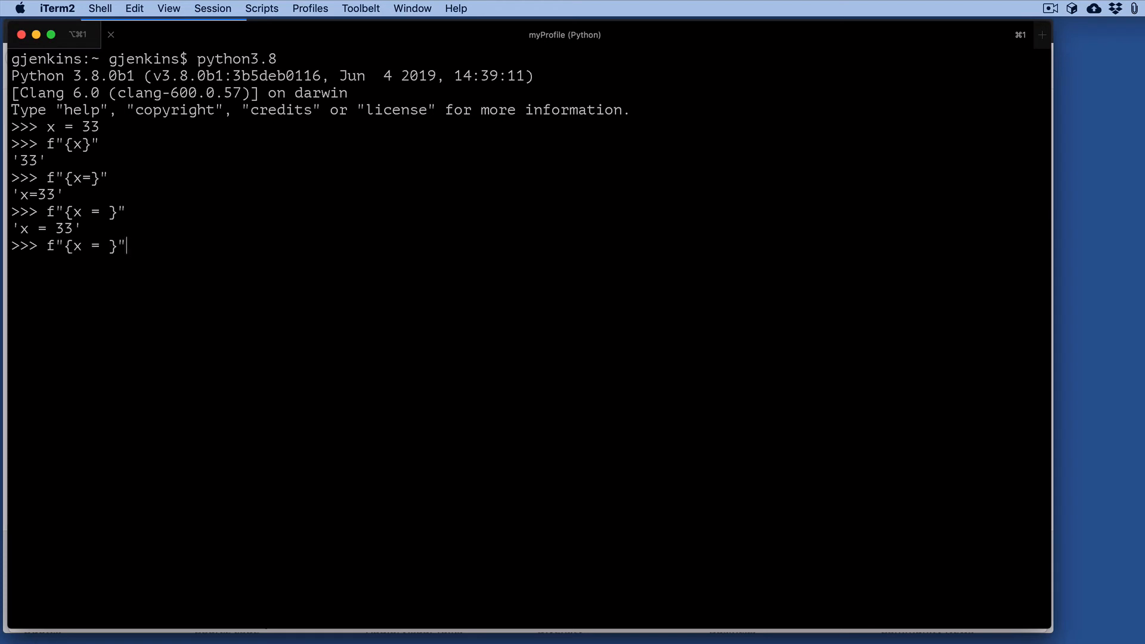
key(Left)
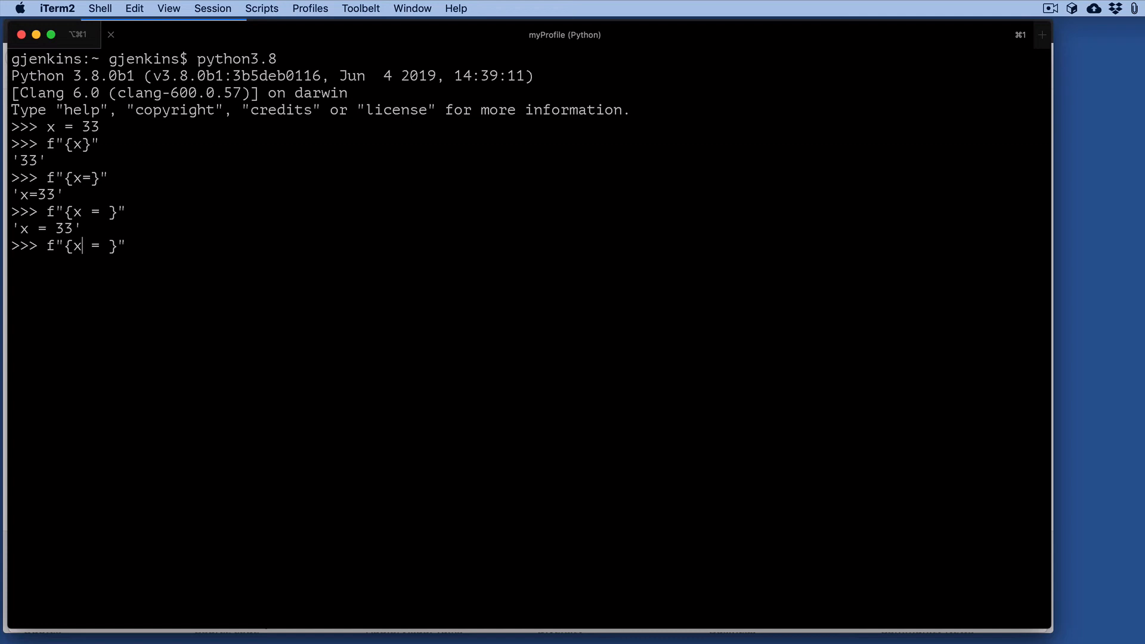
text(1)
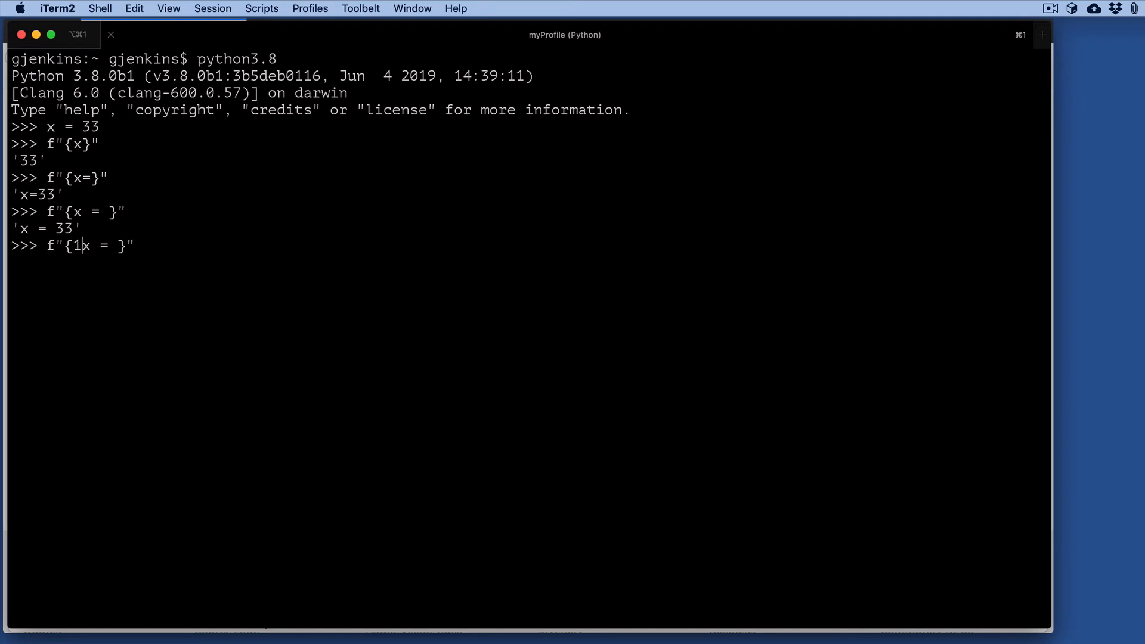
text(()
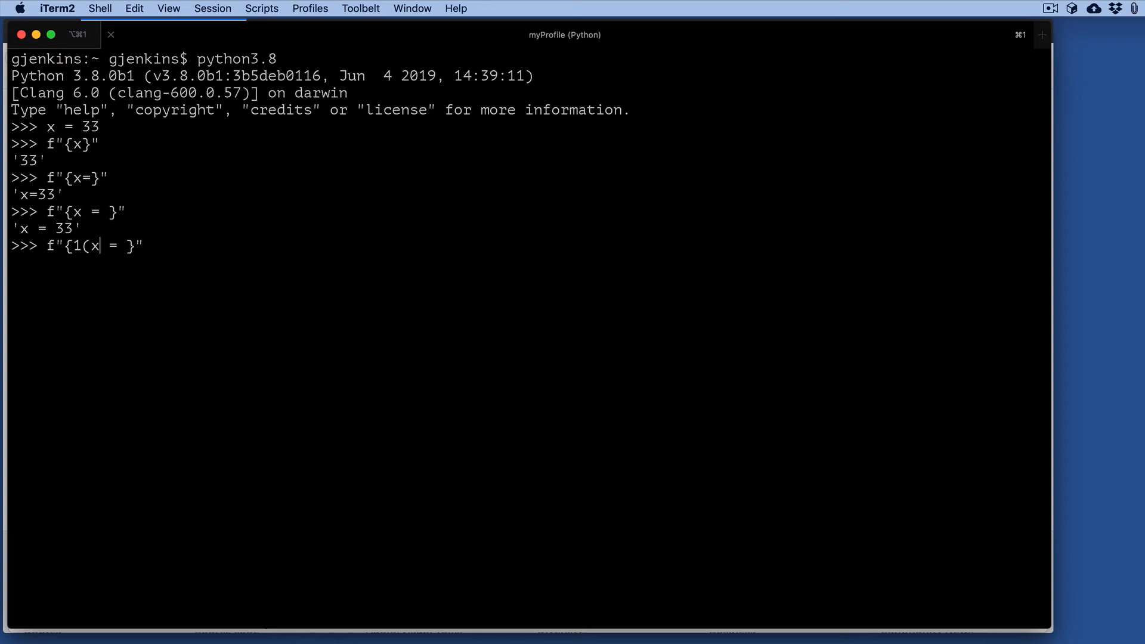
text(+1))
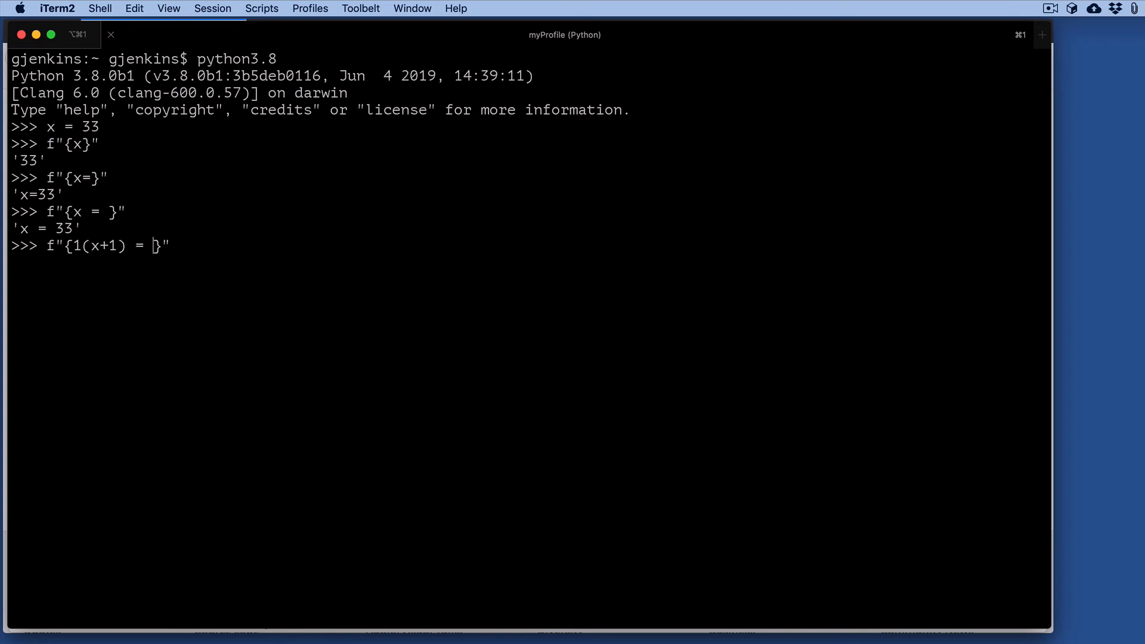
key(Return)
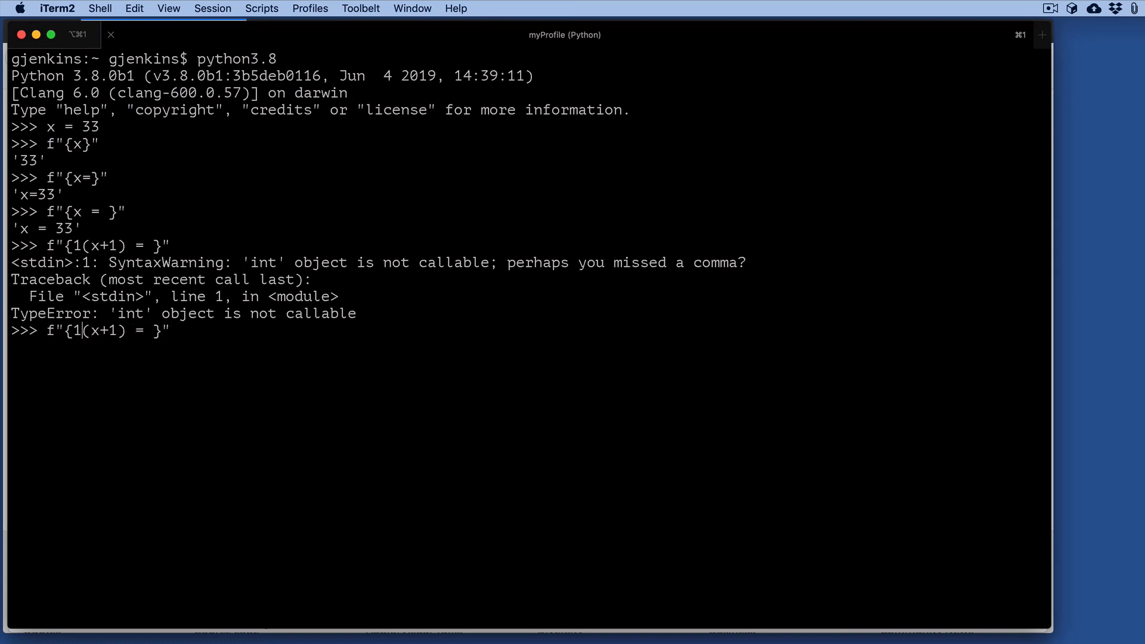
text(/)
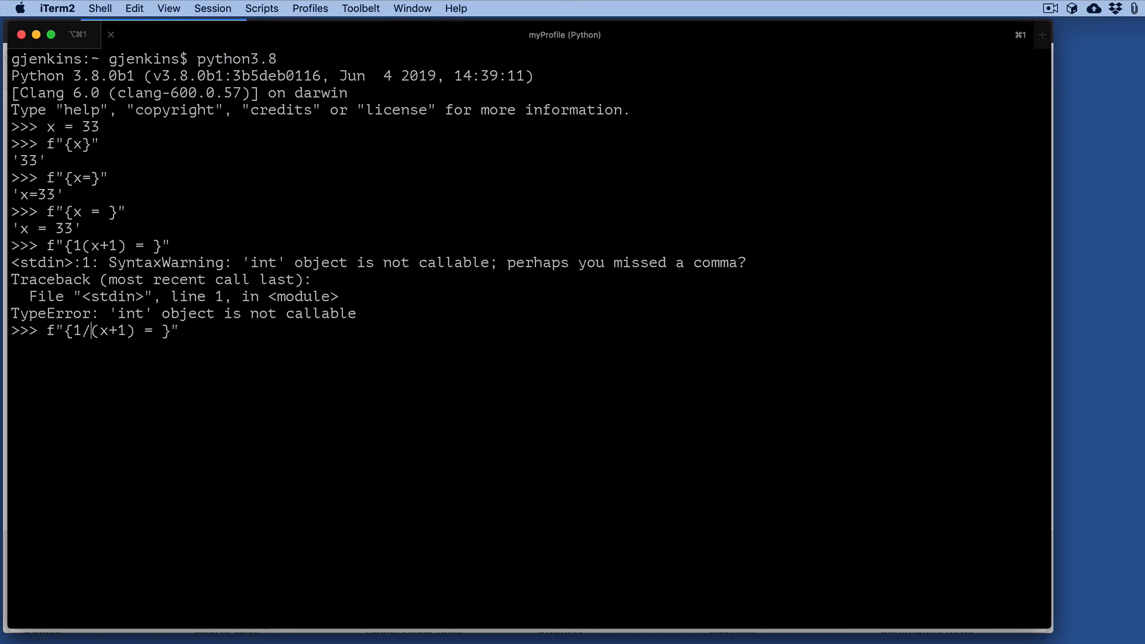
key(Return)
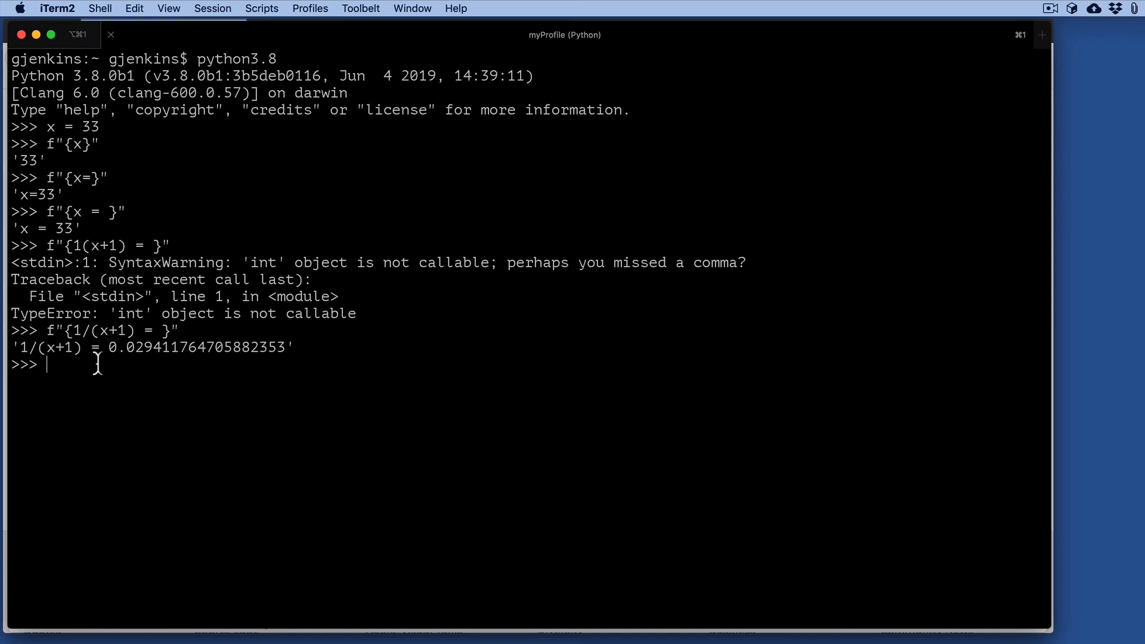
mouse_move(319, 372)
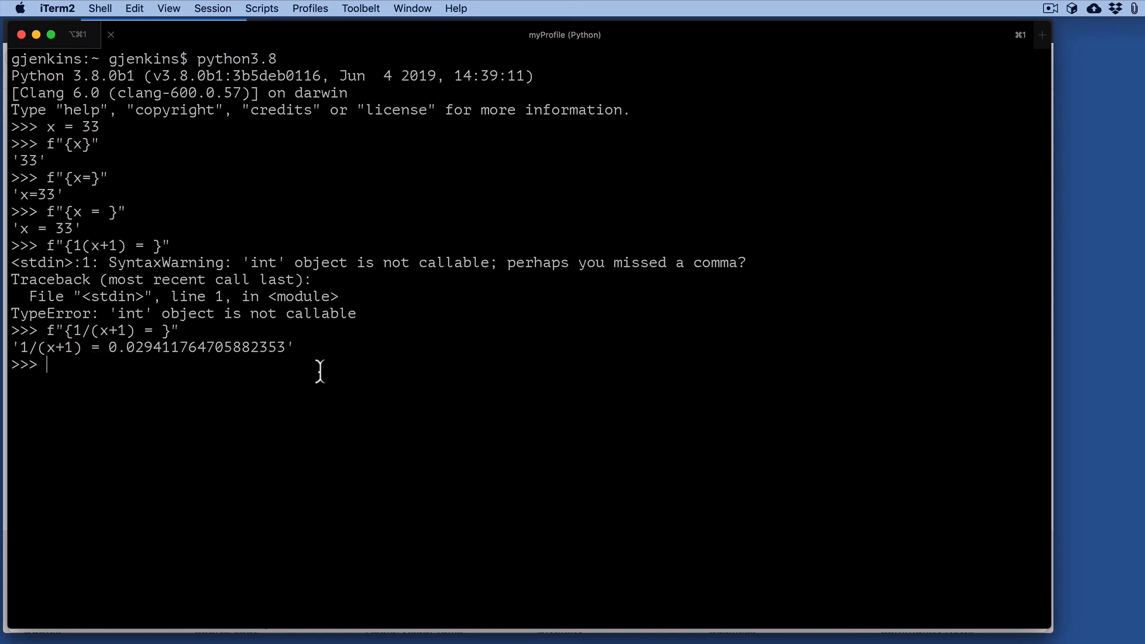
Step: Recall f"{1/(x+1) = }" and insert the :.4f format spec before the closing brace
text(f"{1/(x+1) = }")
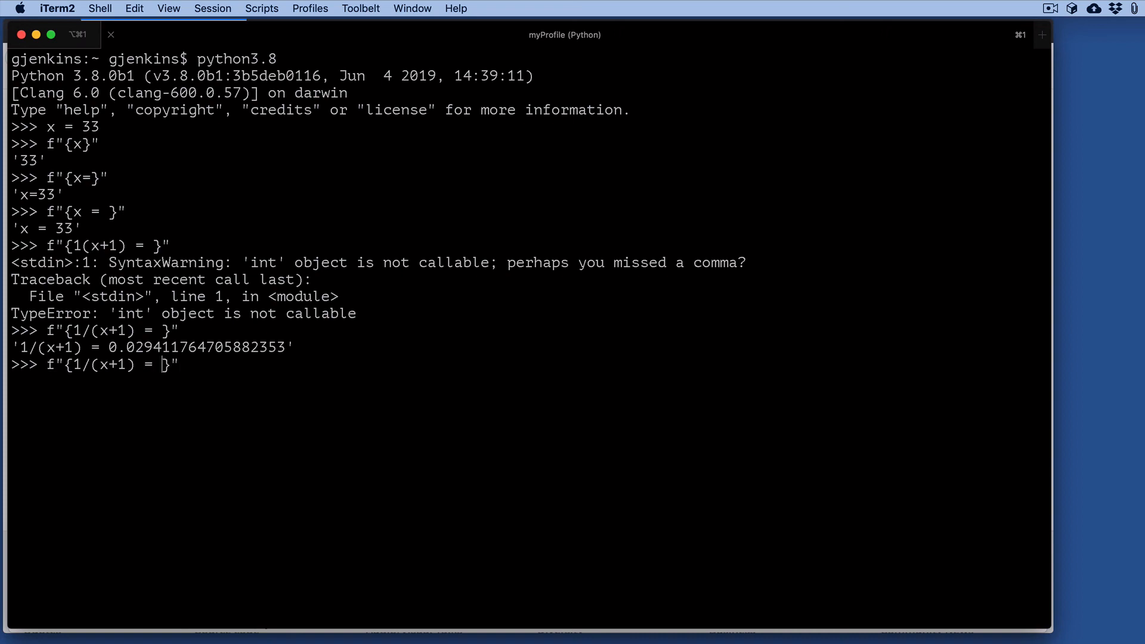
text(:)
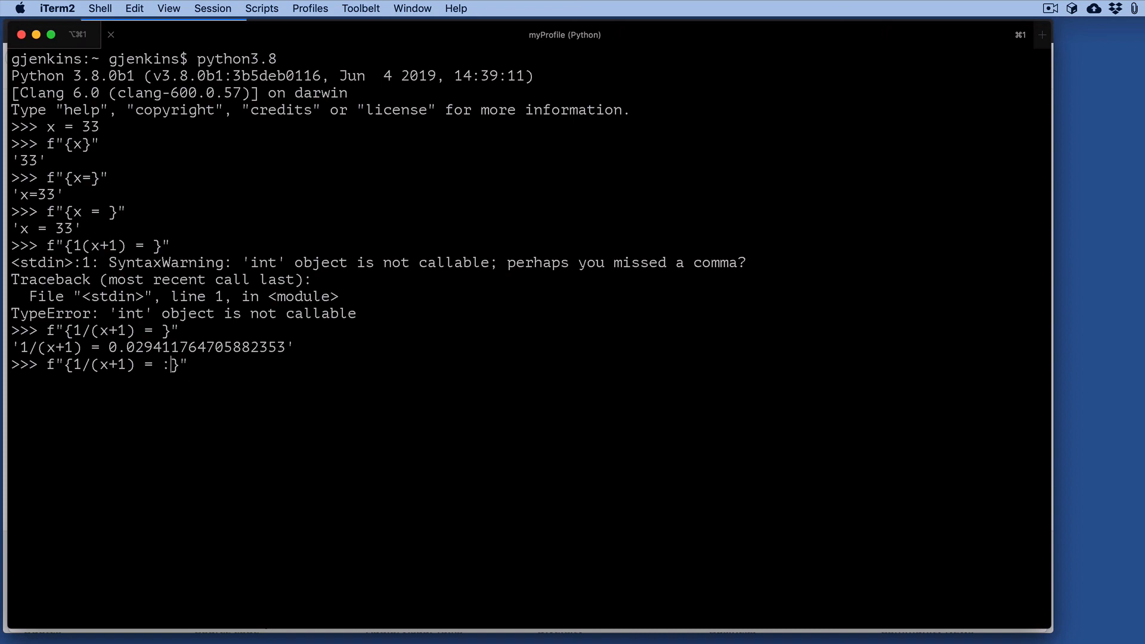
text(.0)
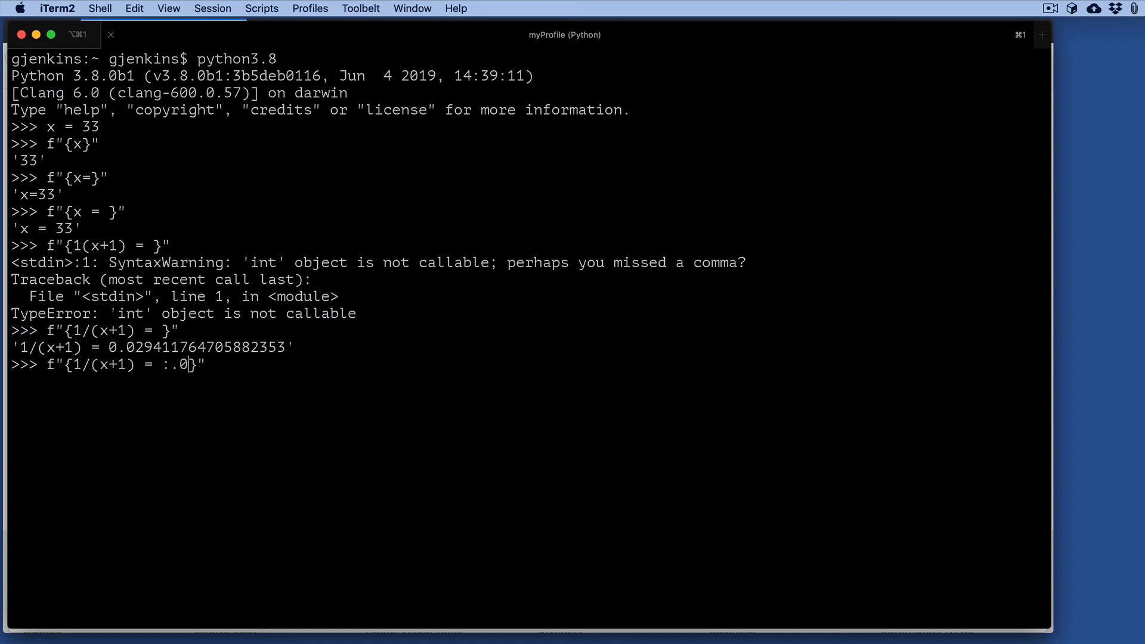
text(4)
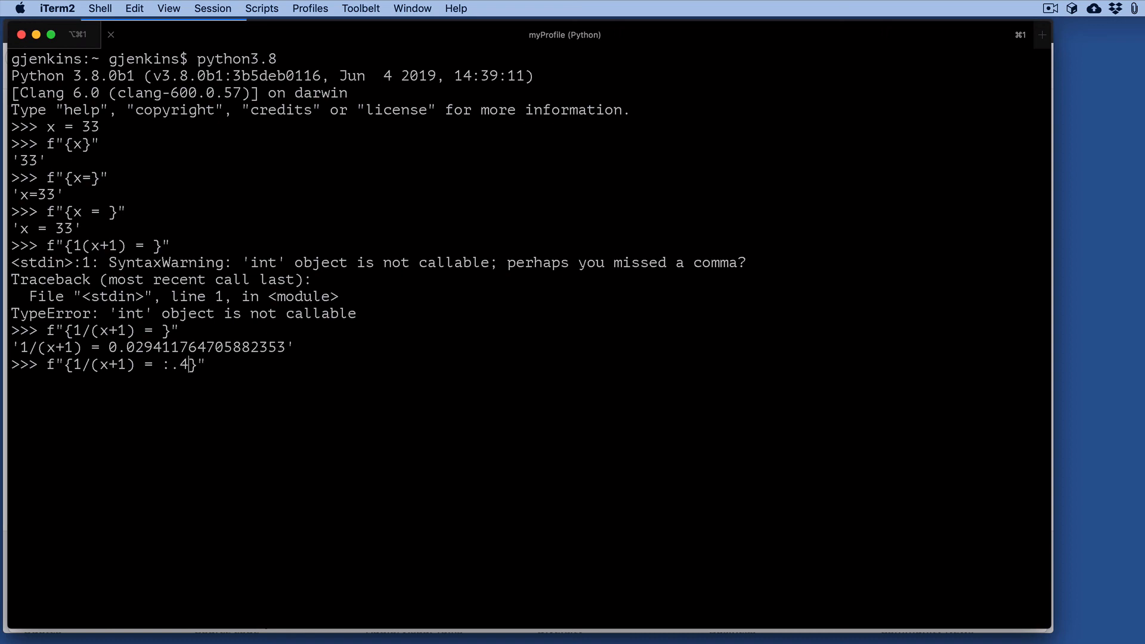
text(f)
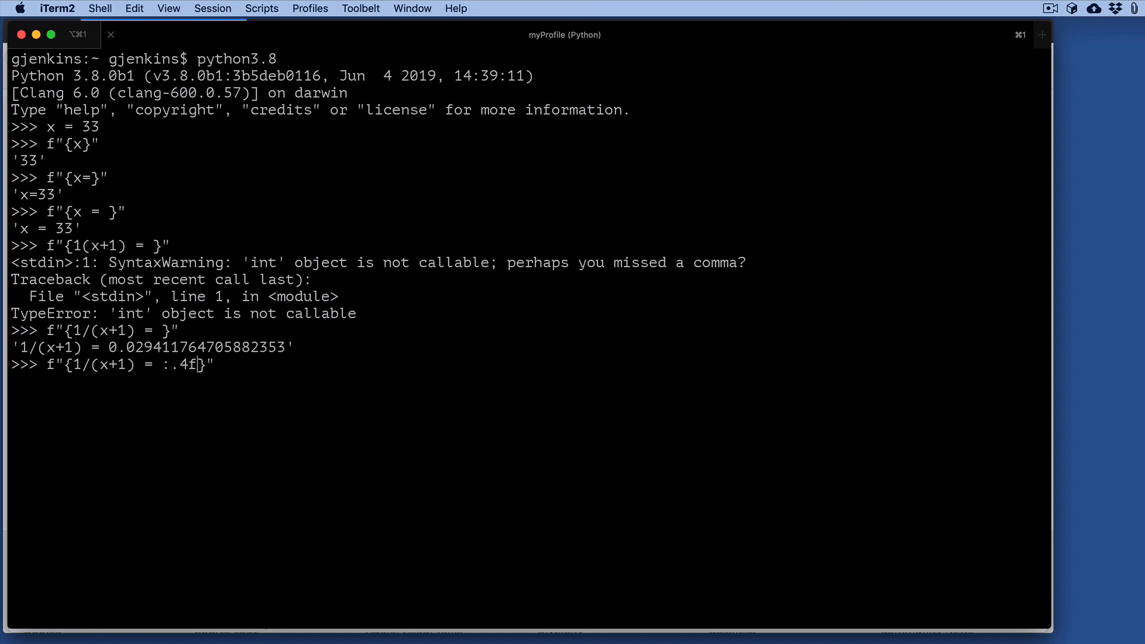